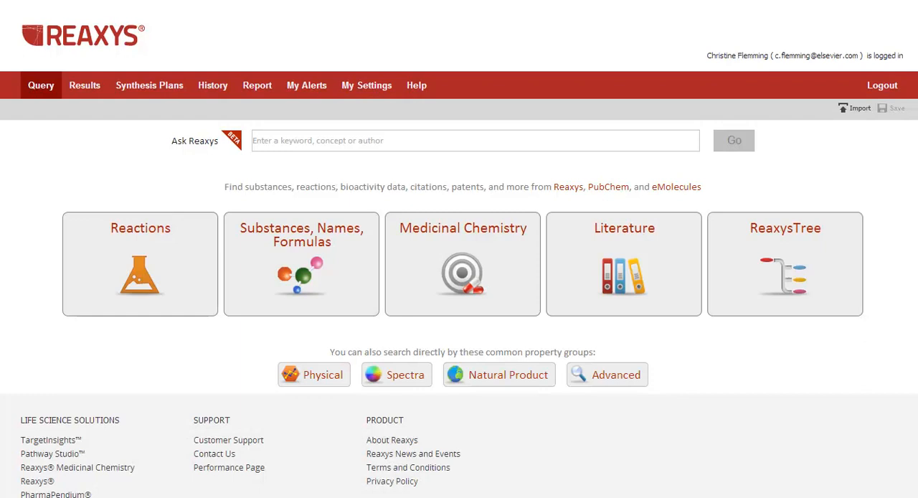
mouse_move(861, 391)
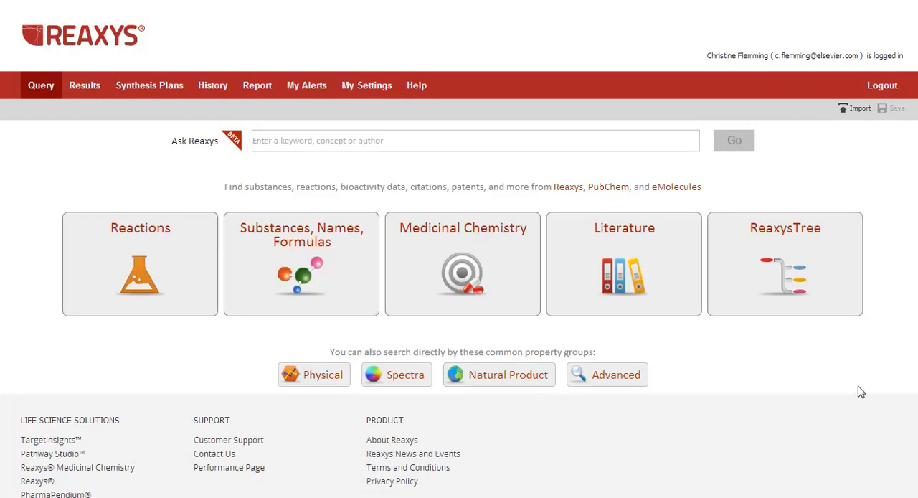
mouse_move(31, 437)
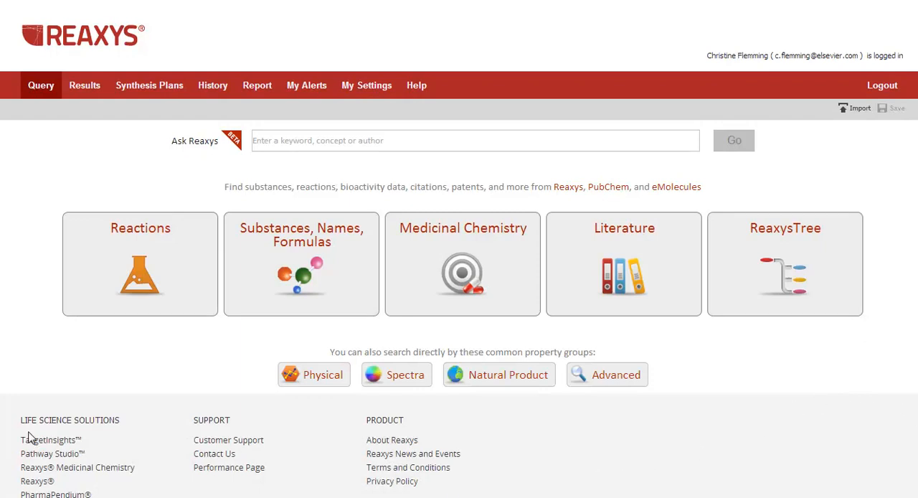
mouse_move(4, 393)
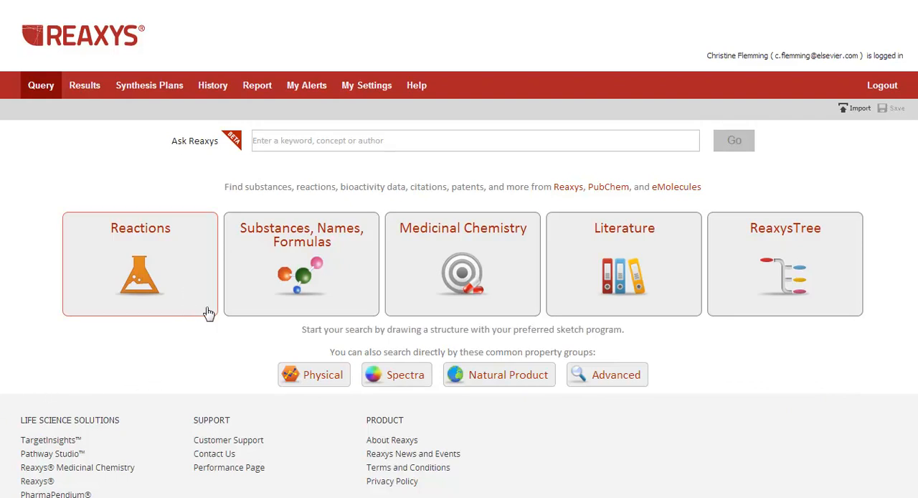
mouse_move(616, 449)
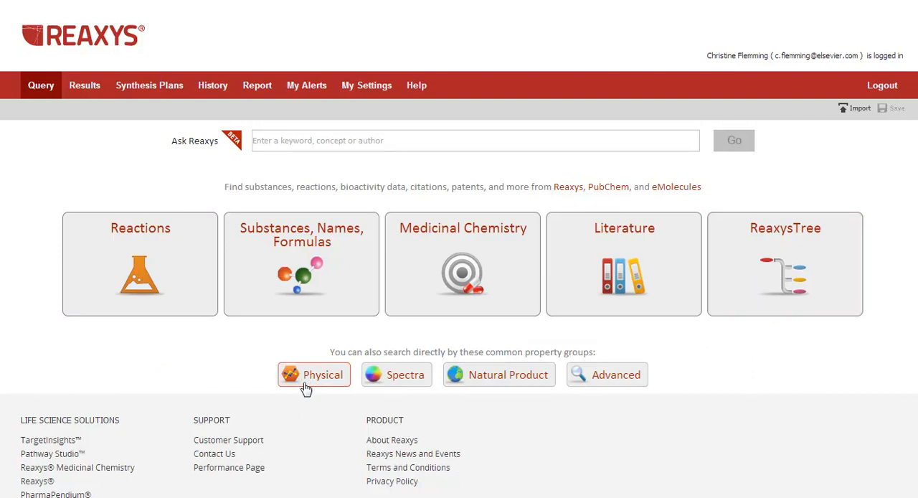
mouse_move(193, 363)
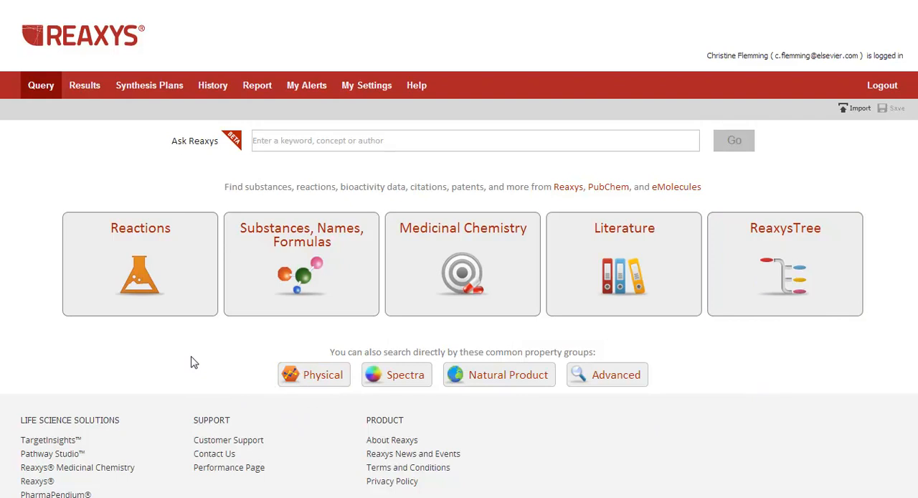
mouse_move(205, 359)
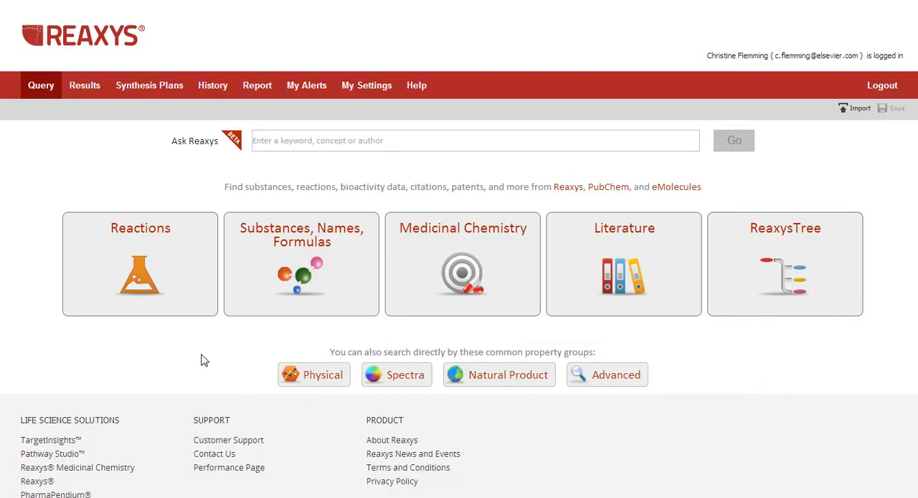
Generate a structure from the name EP128265 and search substances, returning 3 hits.
left_click(301, 263)
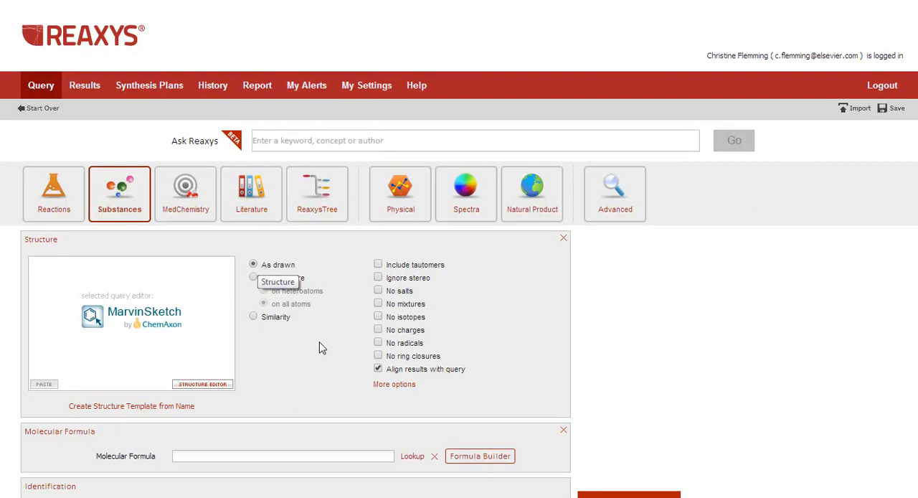
mouse_move(268, 366)
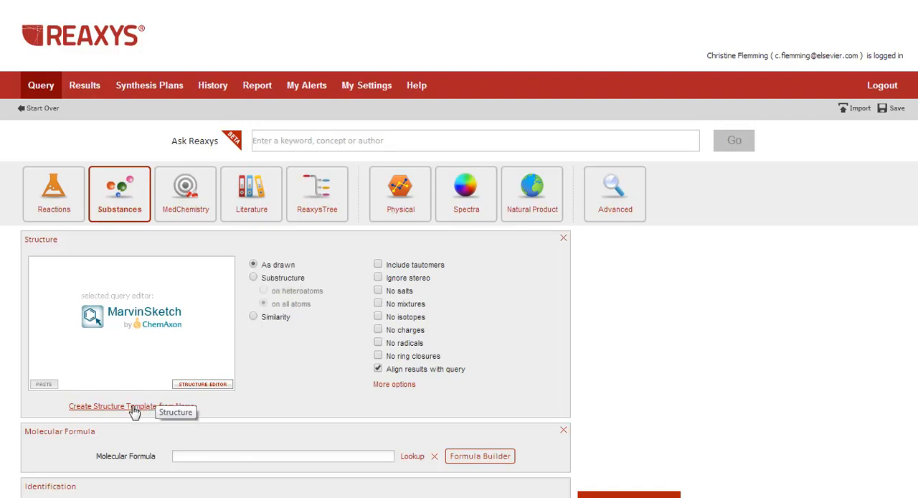
left_click(131, 405)
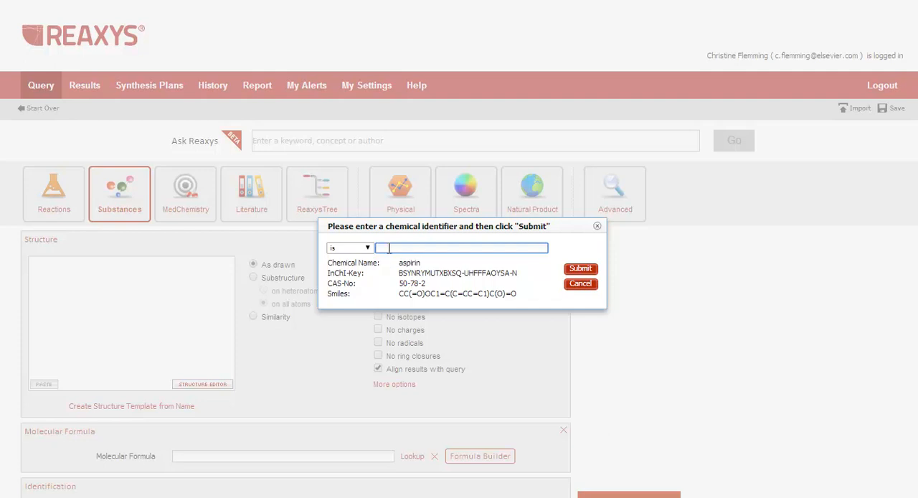
left_click(579, 269)
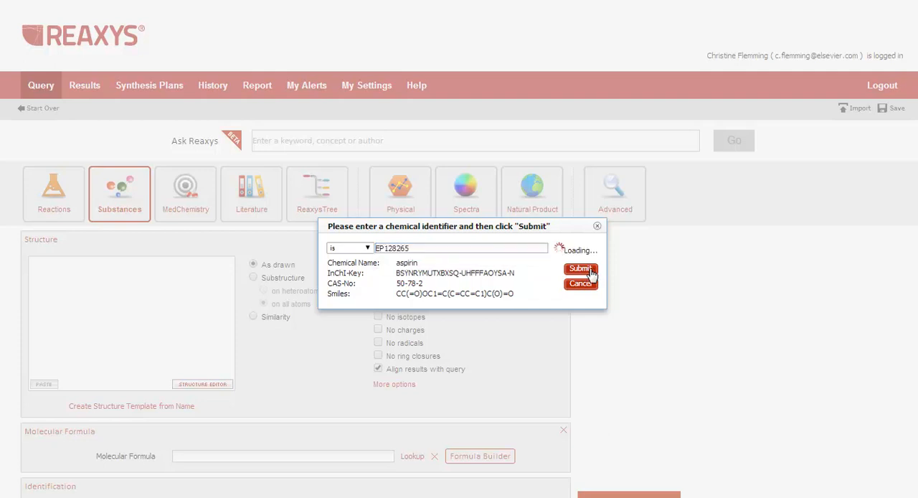
left_click(579, 269)
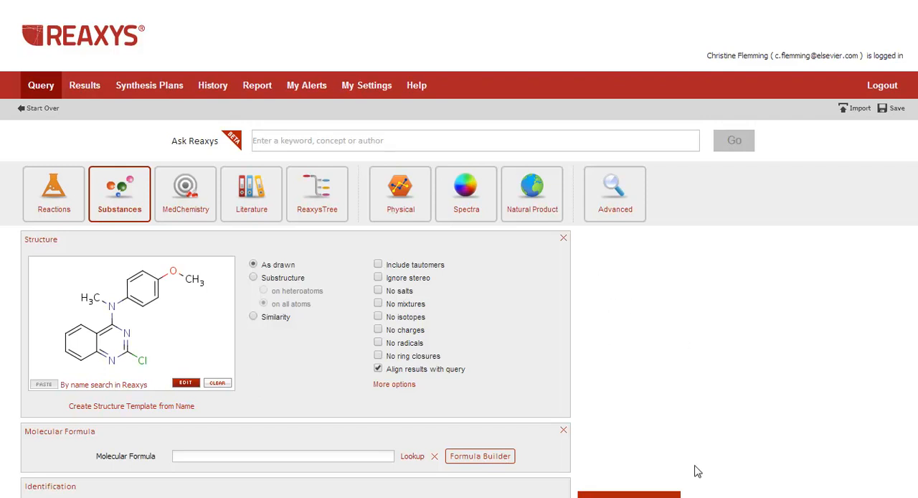
left_click(628, 495)
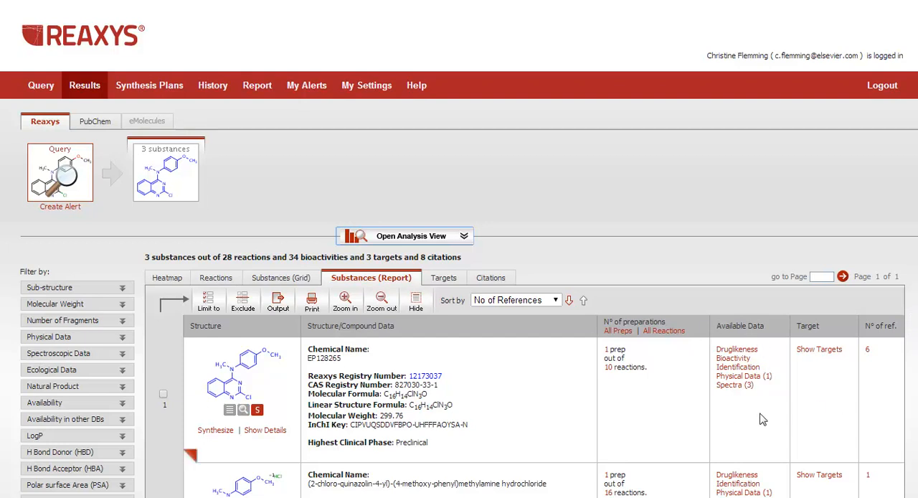
mouse_move(744, 397)
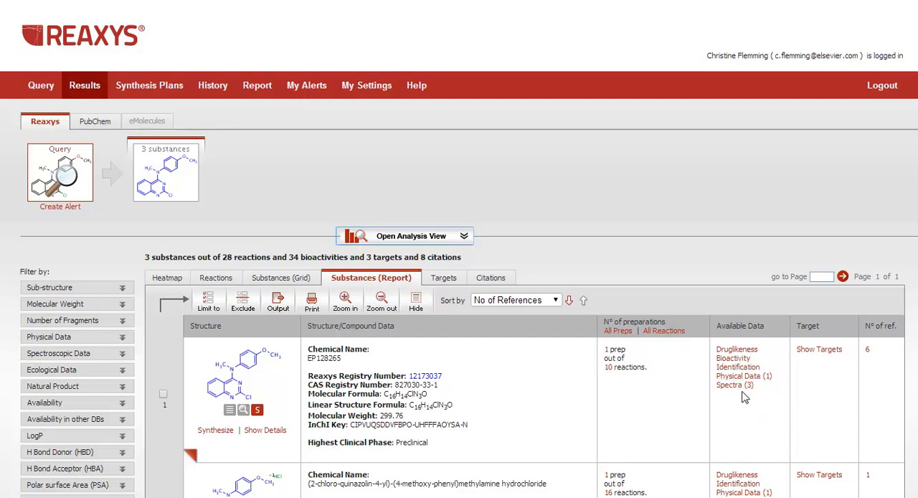
mouse_move(615, 407)
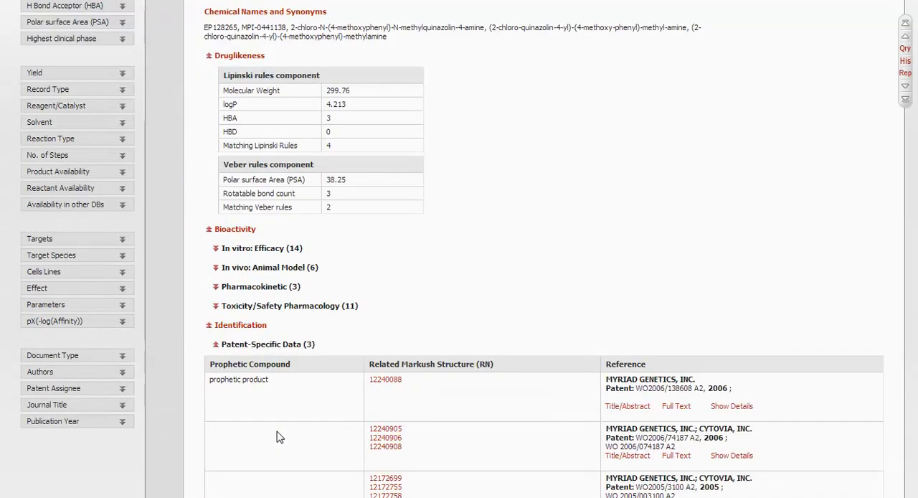
mouse_move(530, 247)
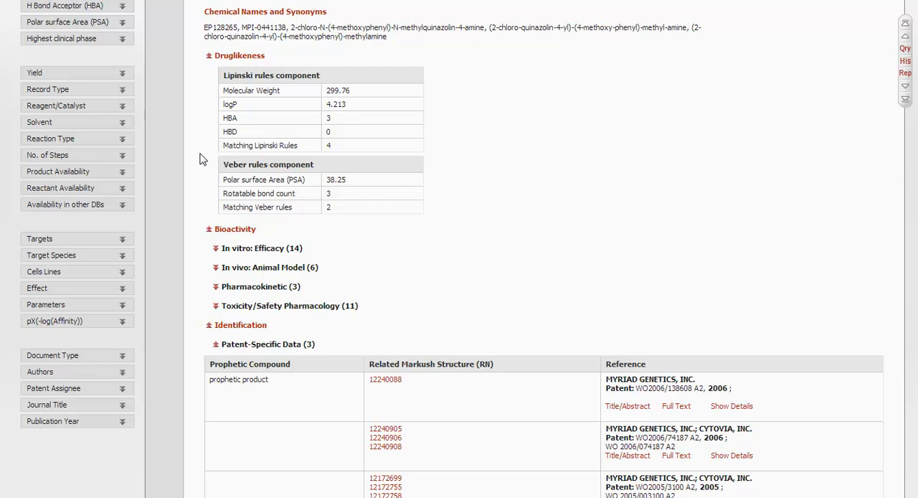
mouse_move(255, 256)
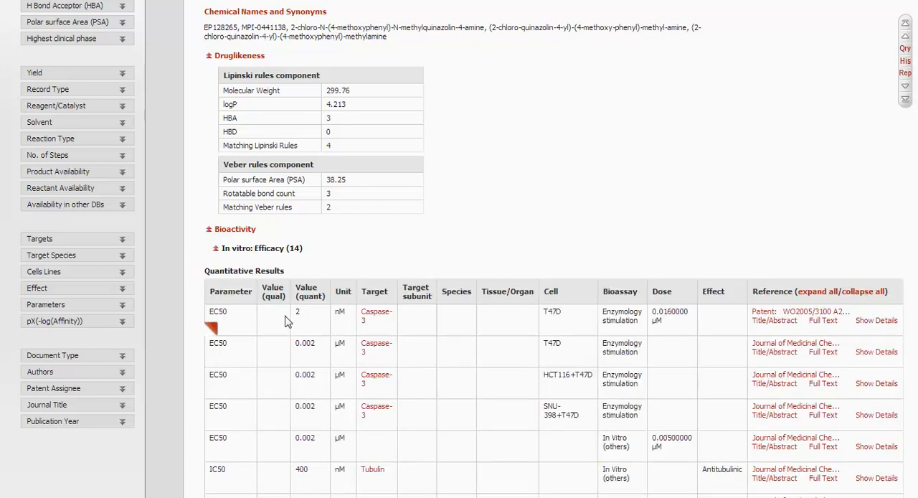
mouse_move(489, 318)
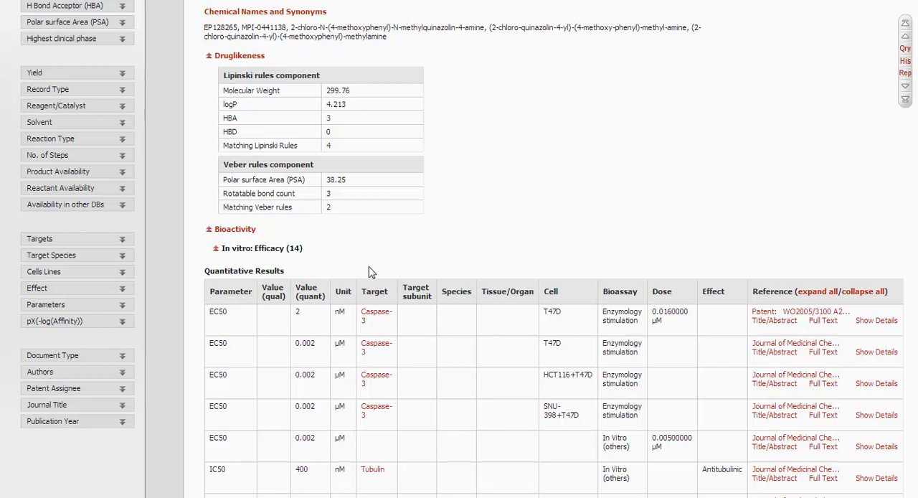
mouse_move(271, 271)
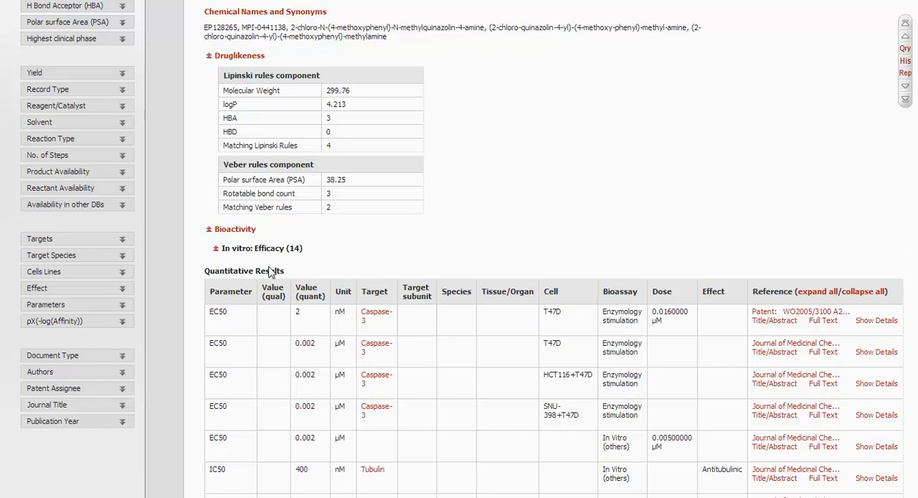
mouse_move(294, 278)
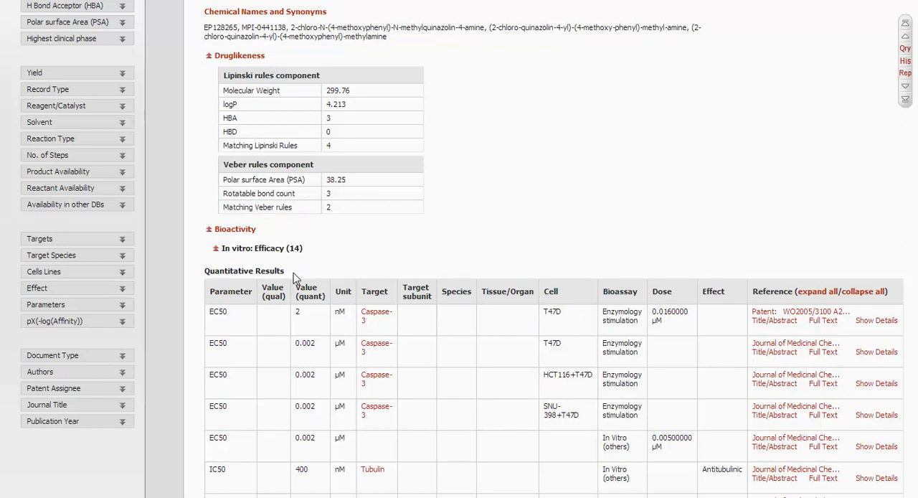
mouse_move(343, 278)
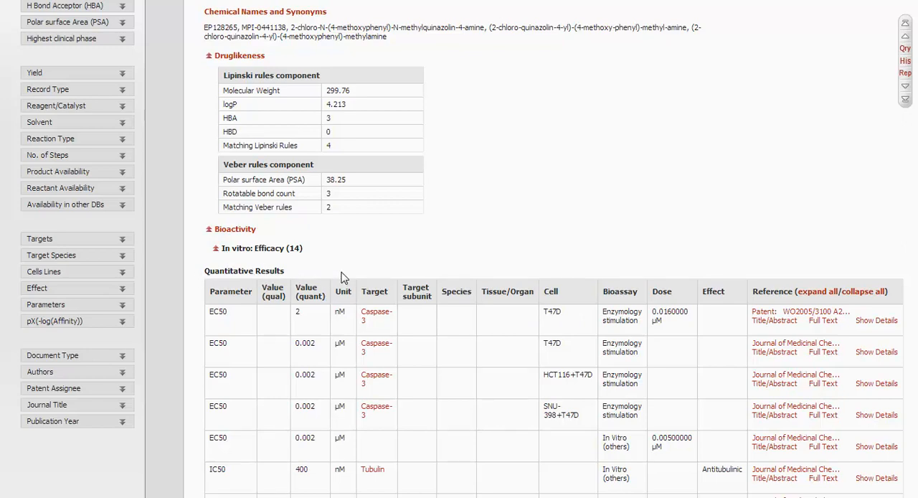
Scroll through EP128265's qualitative efficacy citations down to the In vivo and Patent-Specific Data sections.
scroll("down", 3)
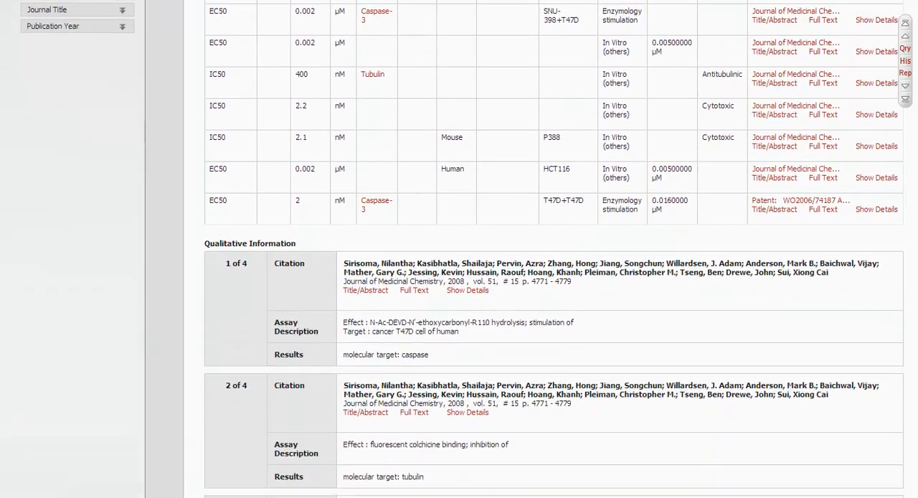
scroll("down", 3)
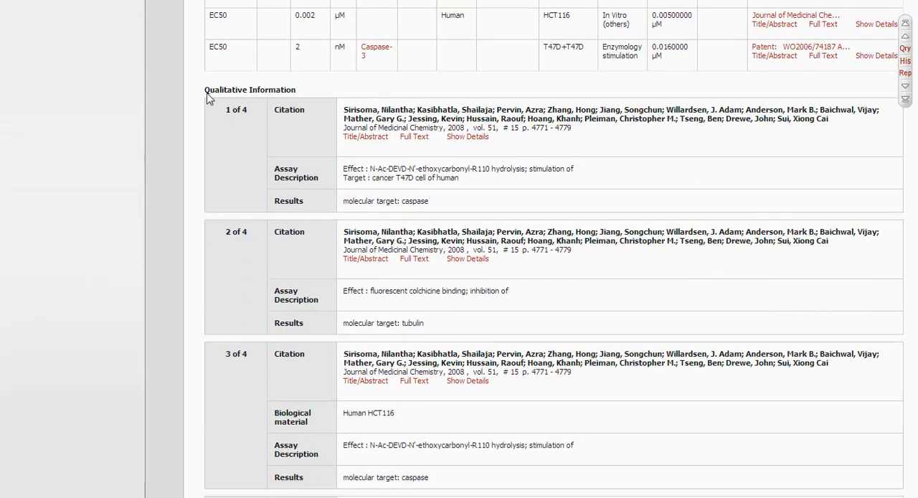
mouse_move(305, 93)
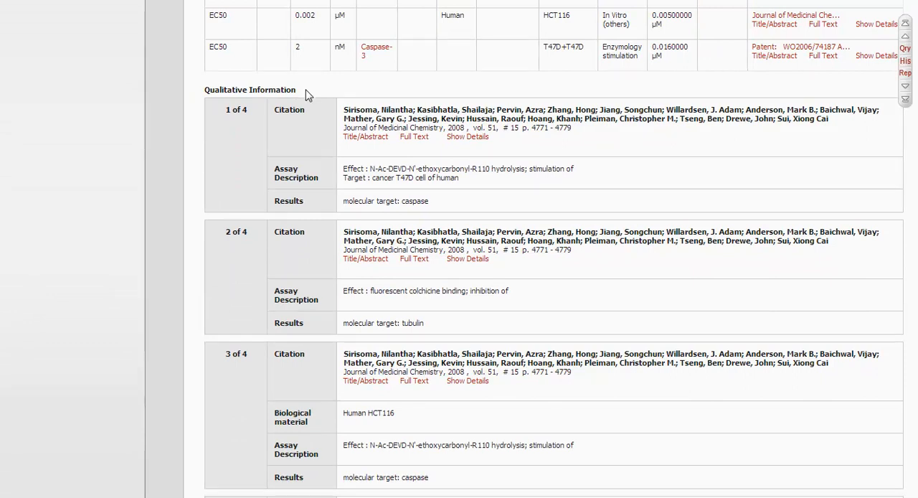
mouse_move(548, 185)
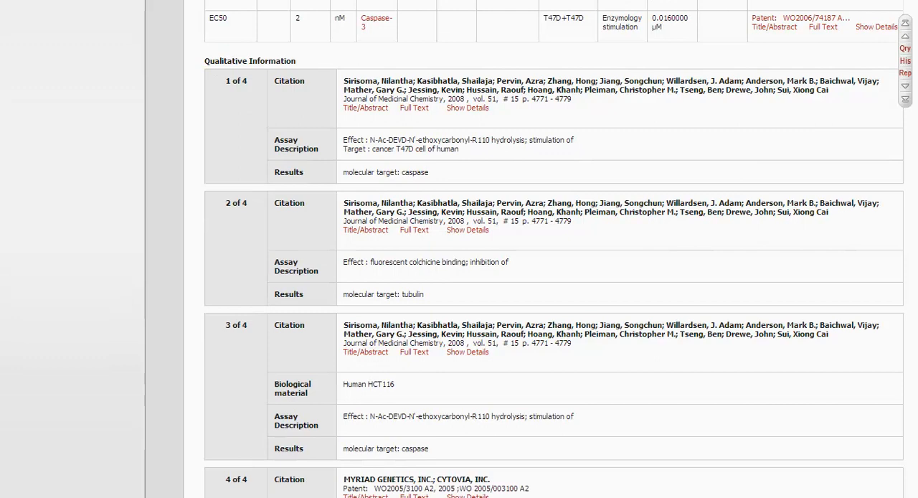
scroll("down", 3)
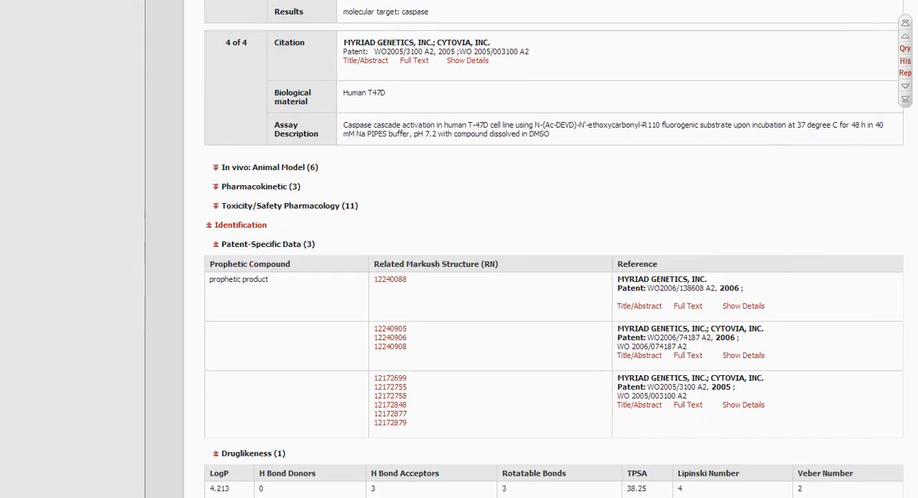
left_click(265, 167)
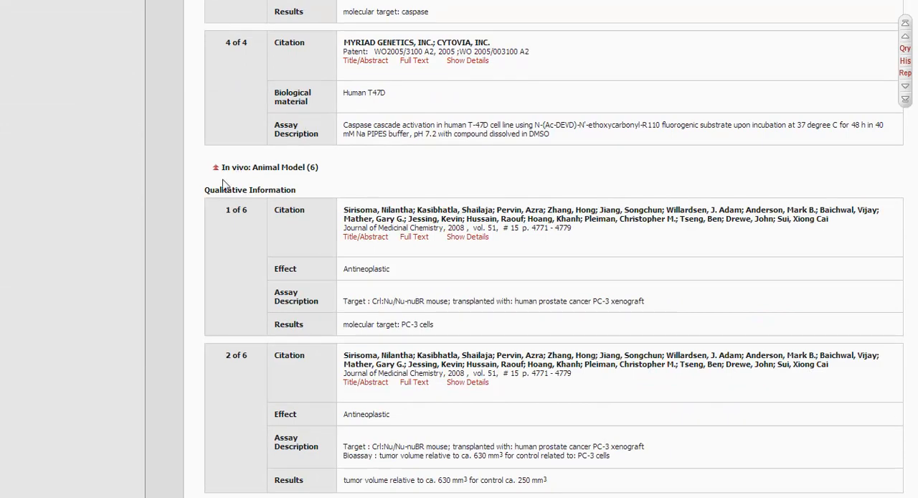
mouse_move(242, 201)
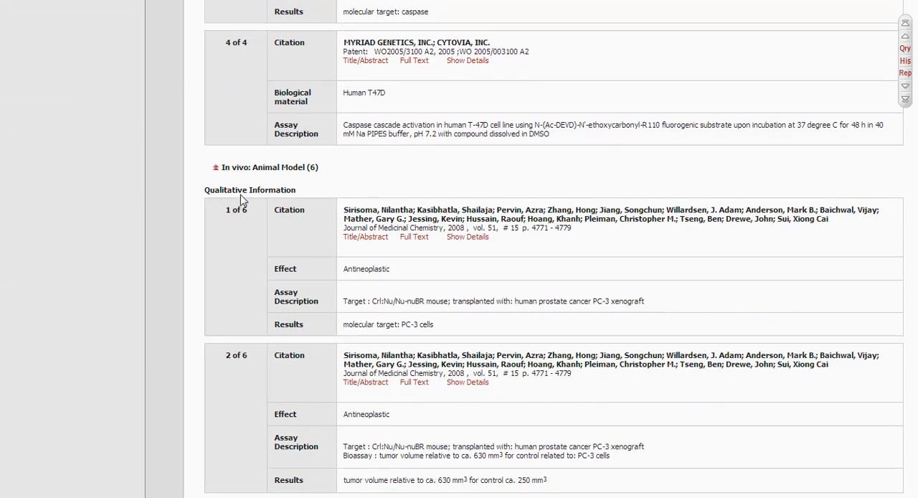
mouse_move(242, 201)
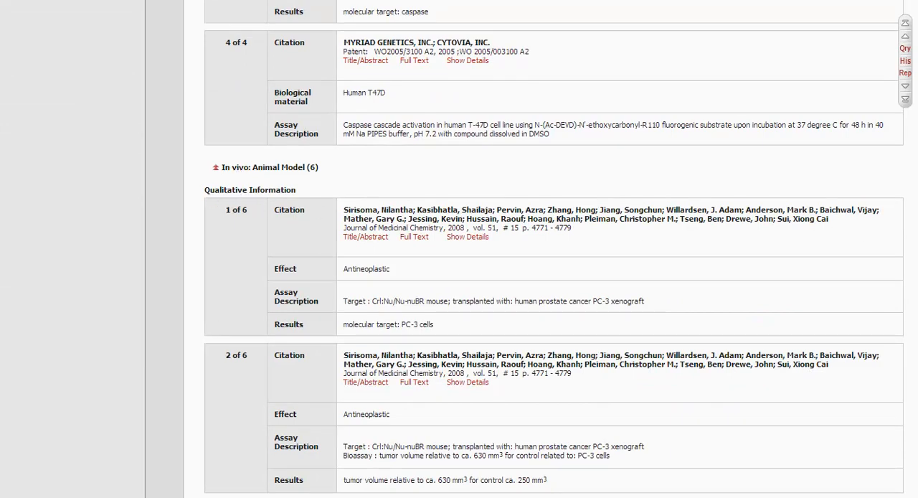
scroll("down", 3)
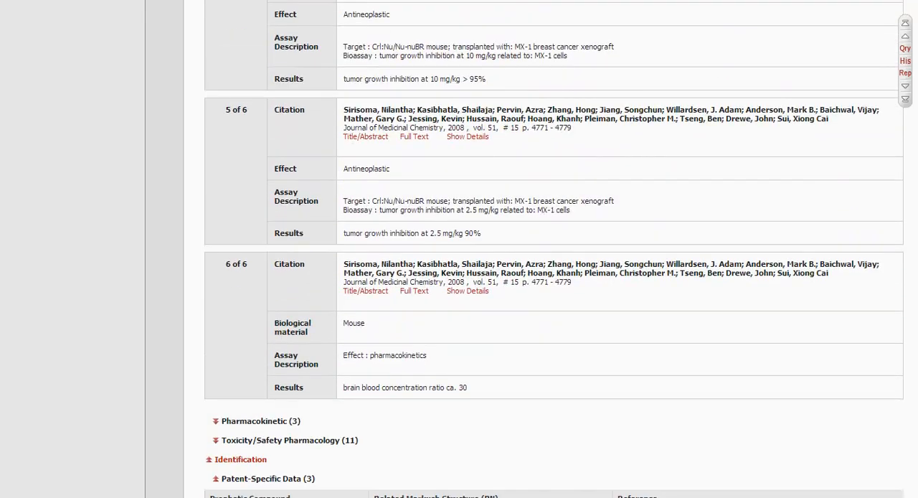
scroll("down", 3)
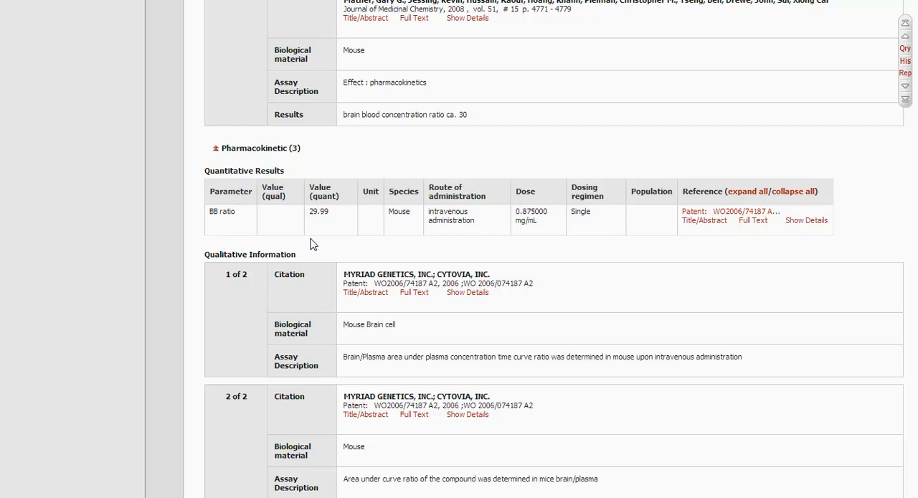
mouse_move(359, 248)
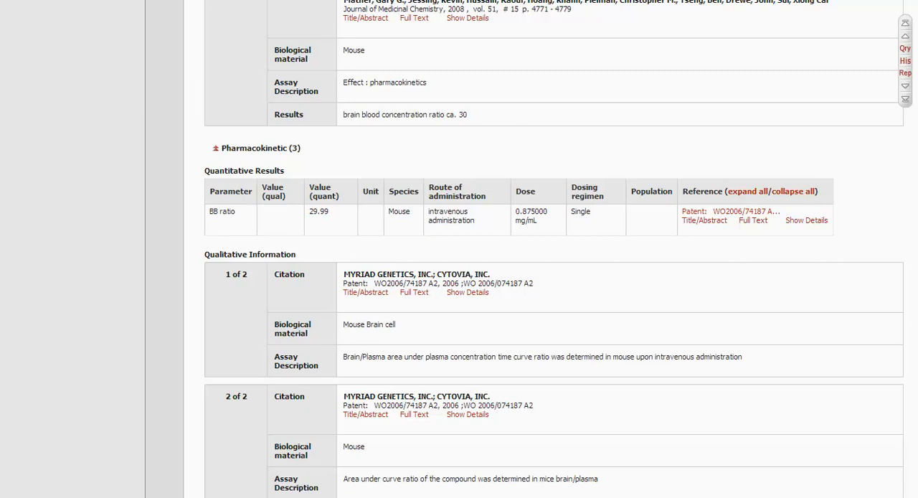
scroll("down", 3)
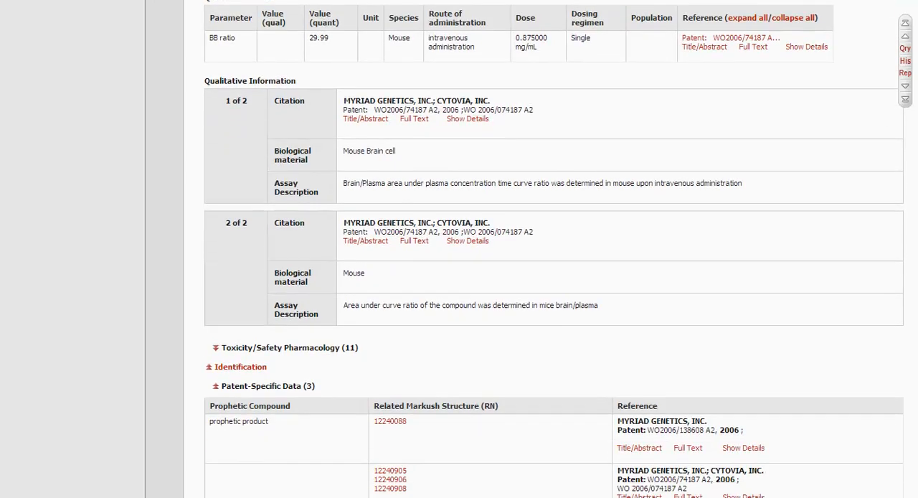
scroll("down", 3)
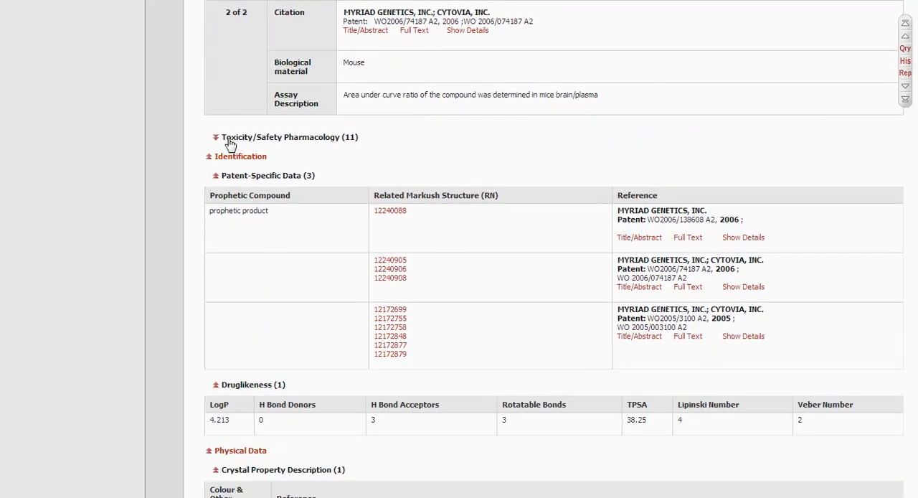
Expand the Toxicity/Safety Pharmacology (11) section to see IC50 values across cell lines.
left_click(215, 137)
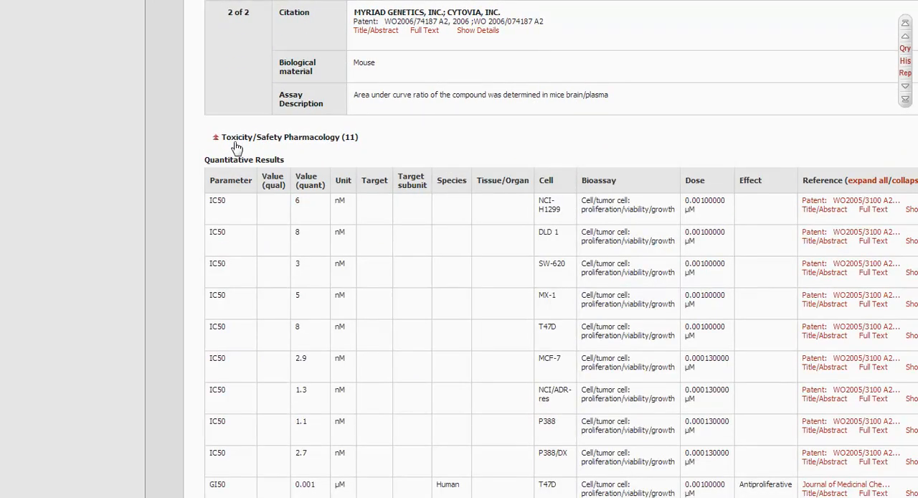
mouse_move(466, 156)
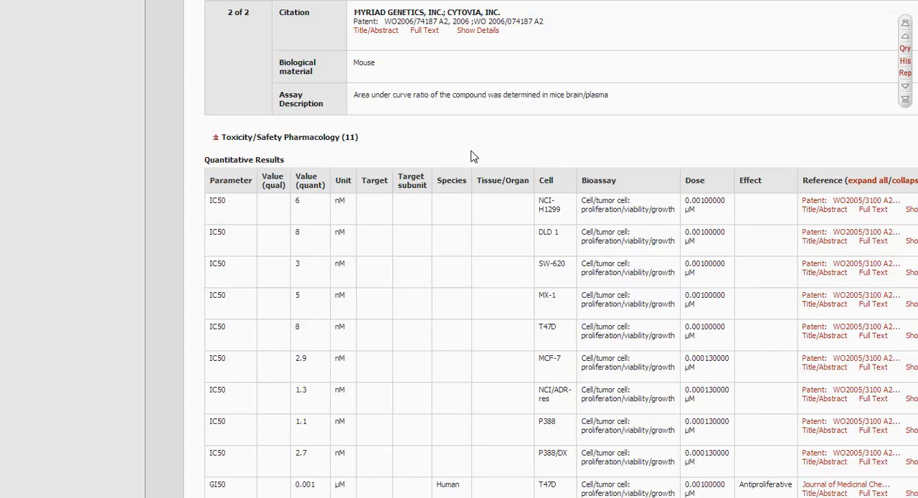
scroll("down", 3)
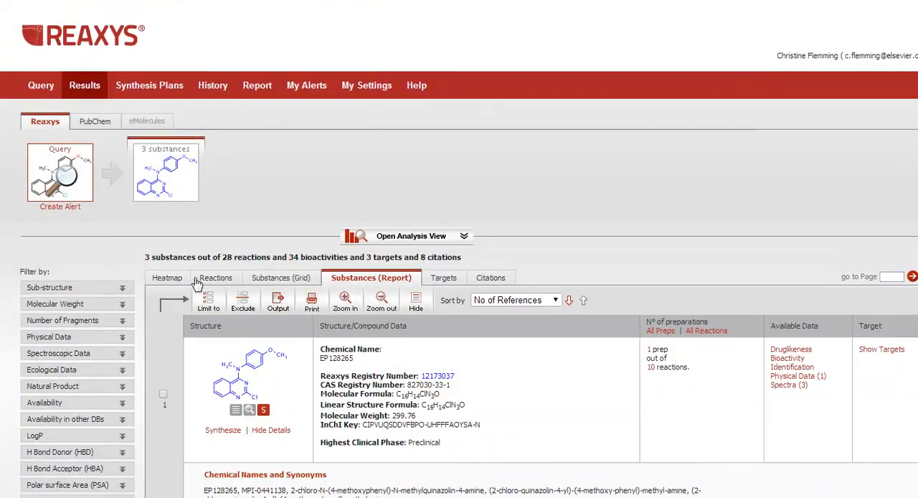
mouse_move(166, 280)
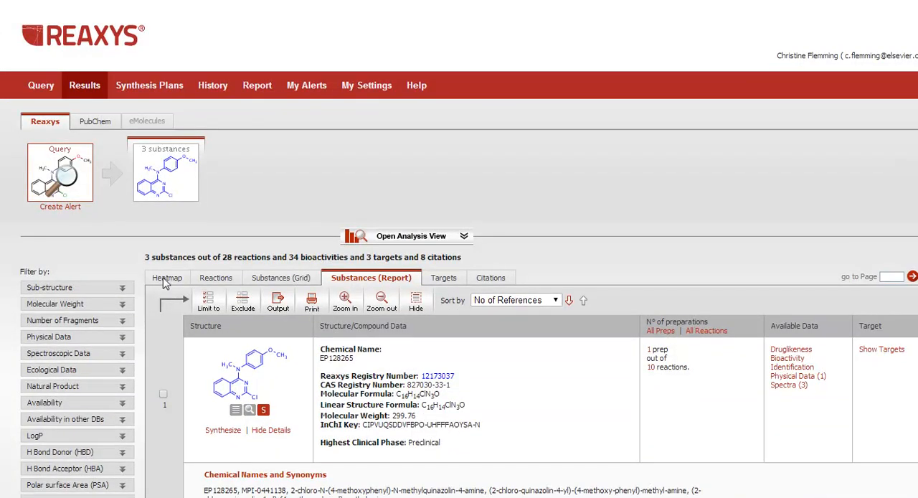
Show the Heatmap tab with Structure View on and MAX pX as the value type.
left_click(172, 278)
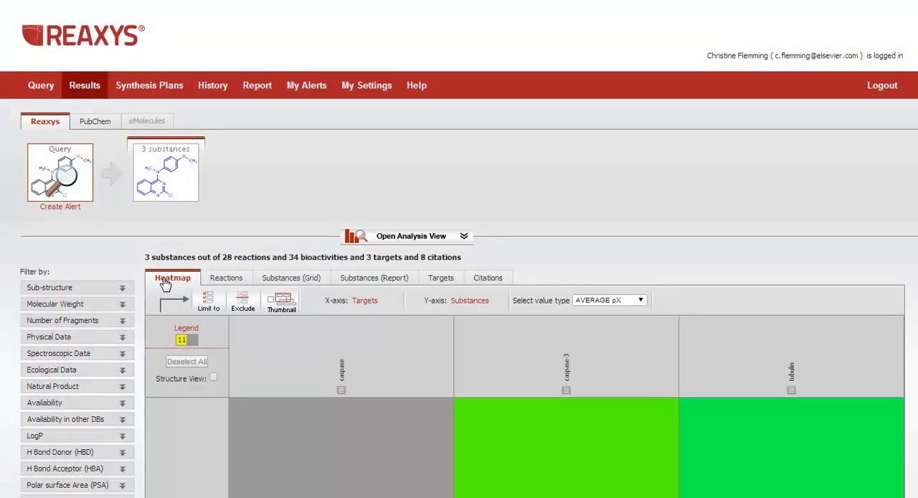
scroll("down", 3)
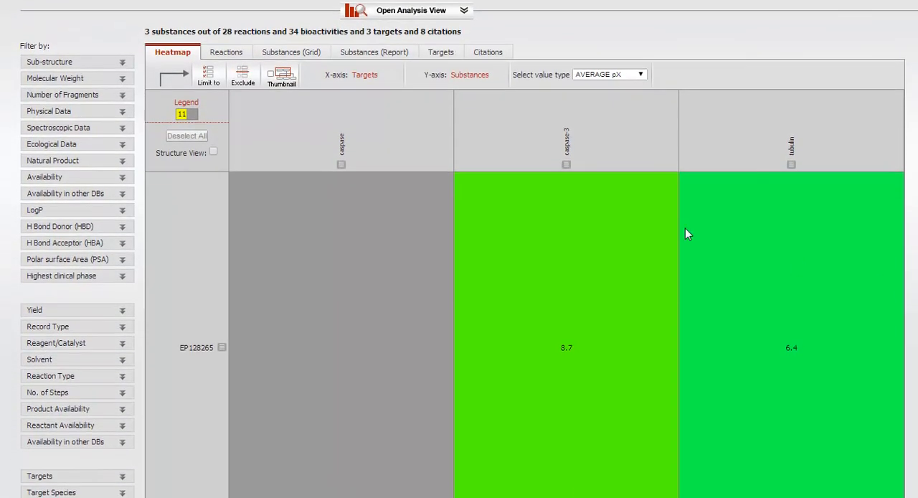
mouse_move(710, 190)
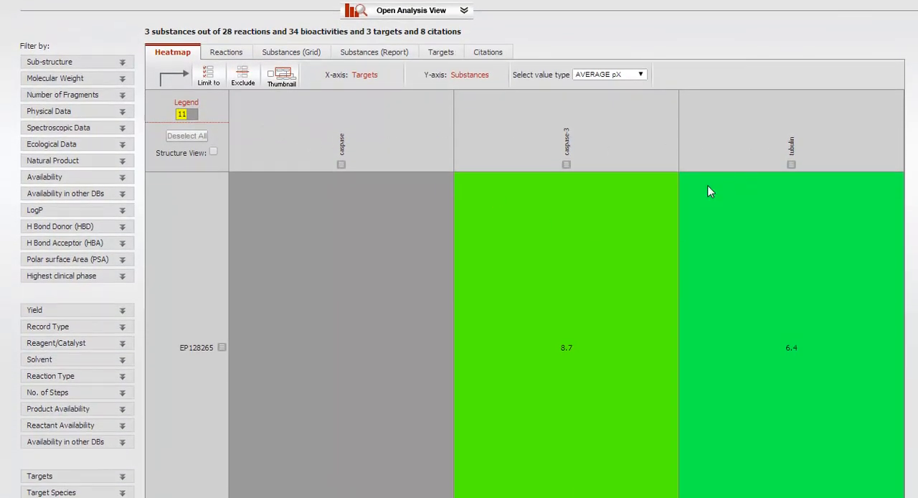
mouse_move(201, 376)
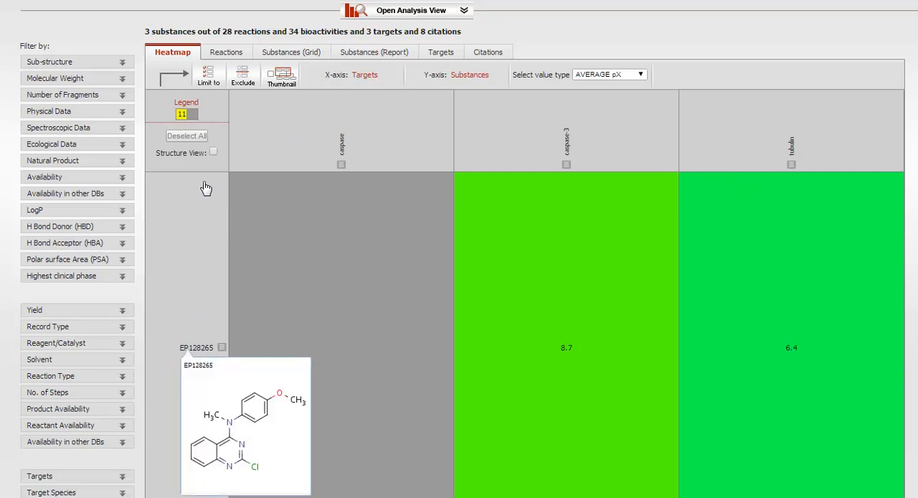
left_click(213, 152)
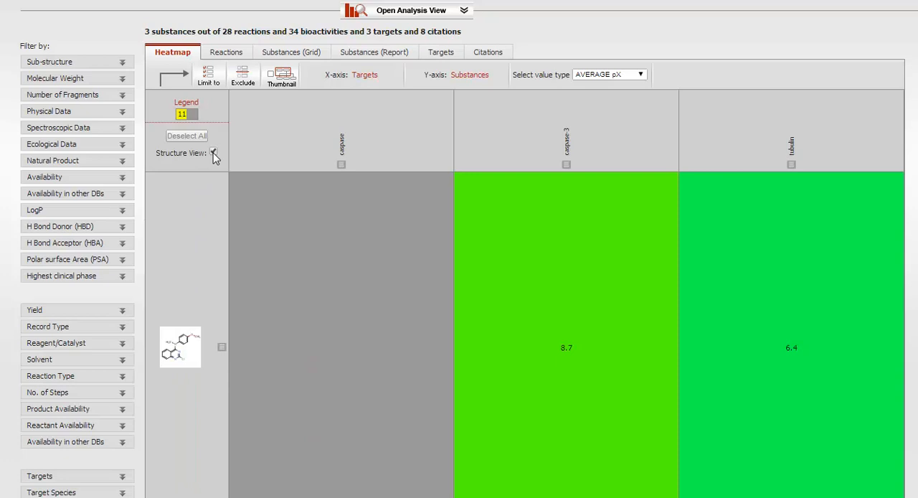
left_click(213, 152)
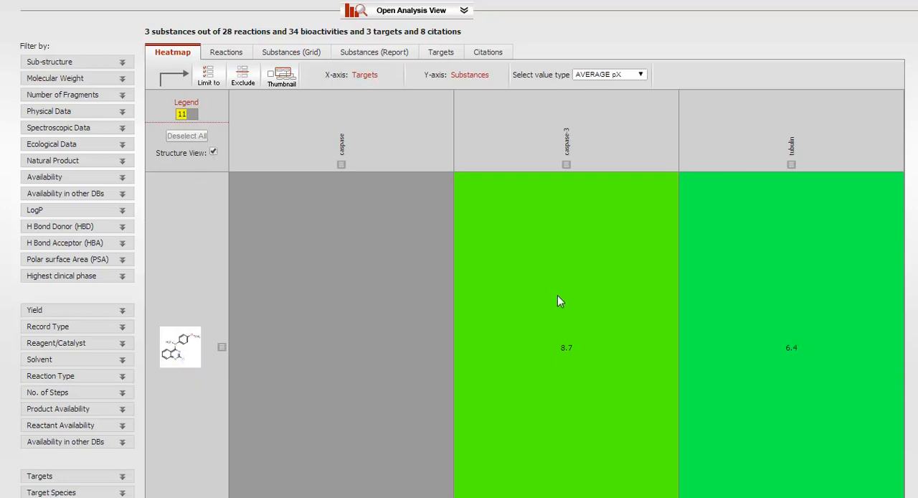
mouse_move(753, 270)
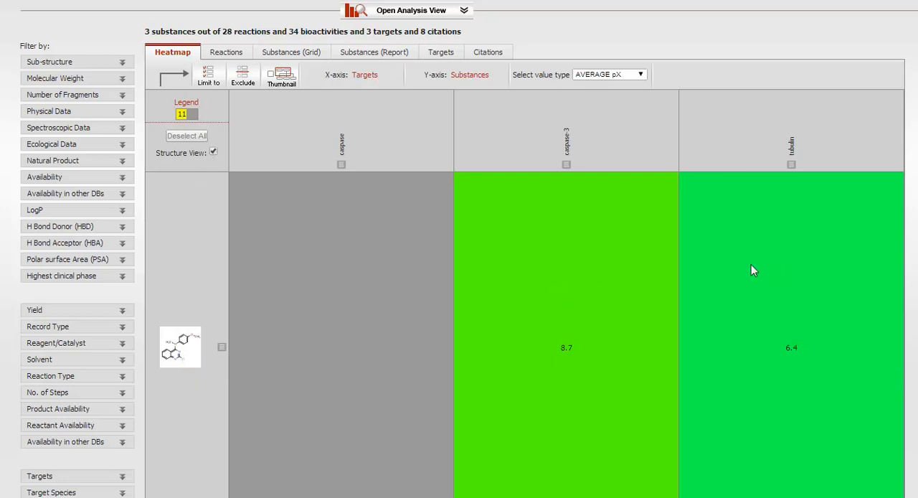
mouse_move(265, 156)
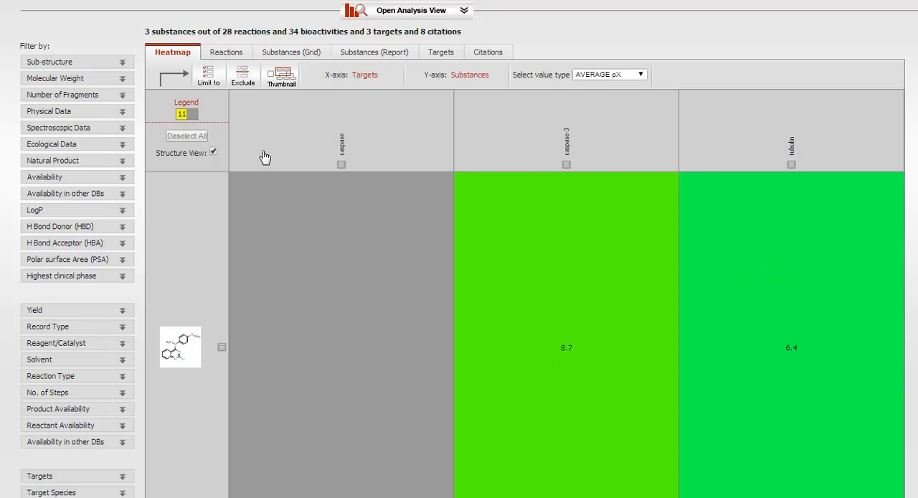
left_click(181, 114)
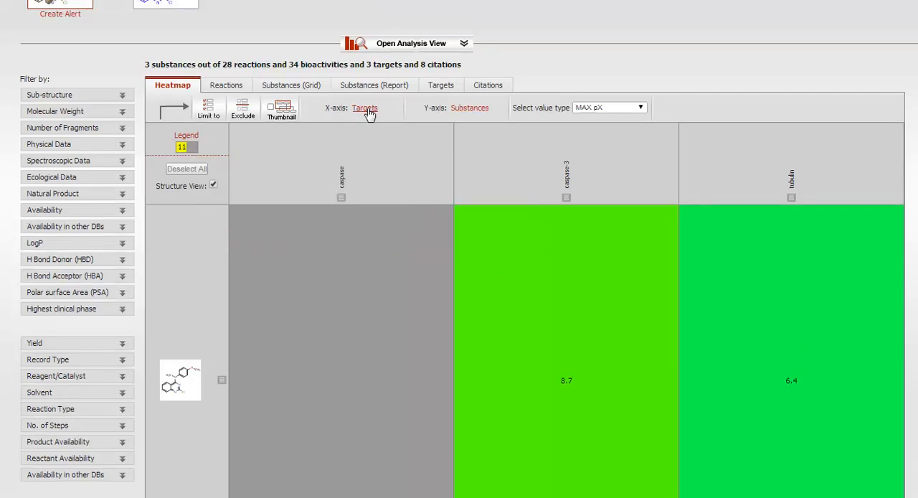
Change the heatmap's x-axis to Cell Lines.
left_click(365, 108)
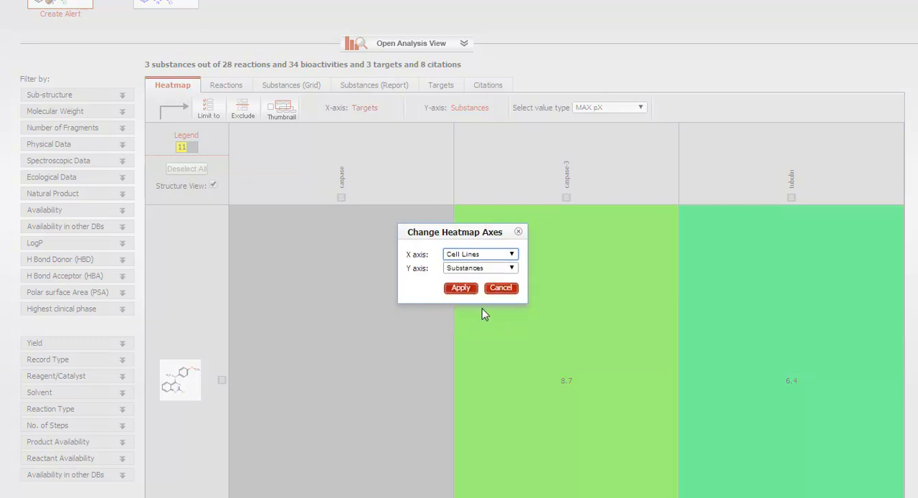
left_click(461, 287)
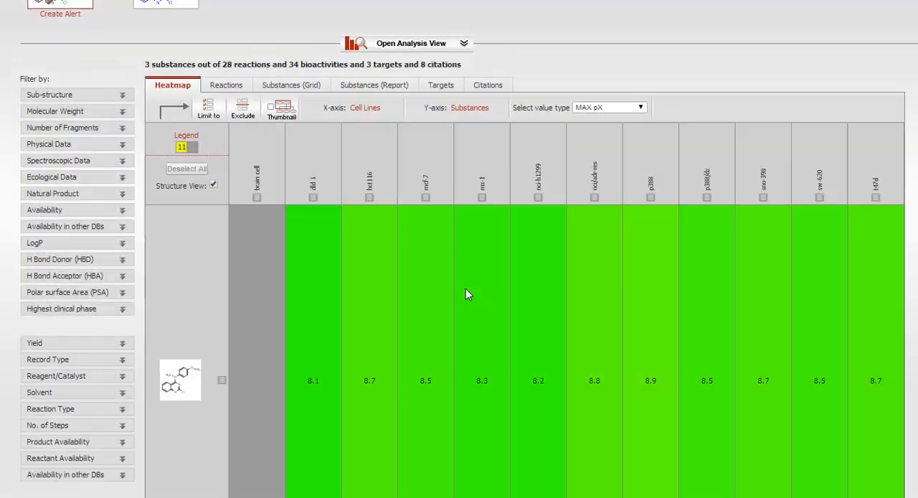
mouse_move(246, 206)
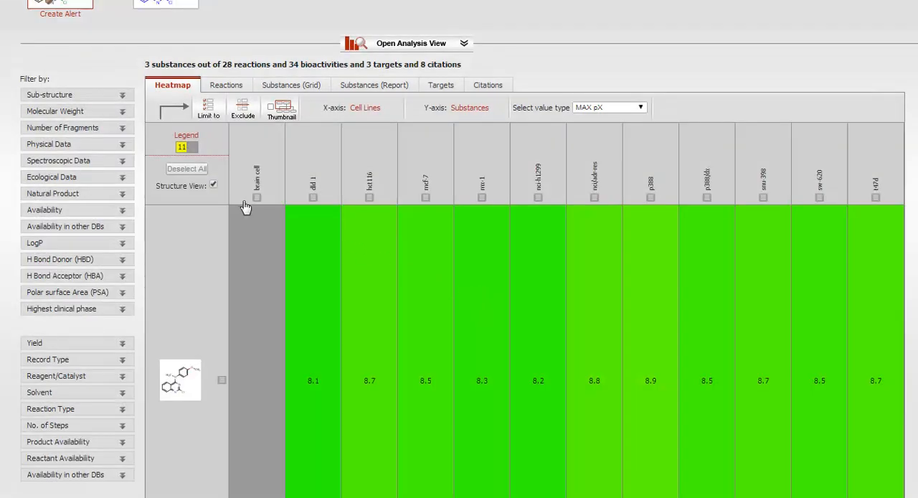
mouse_move(466, 326)
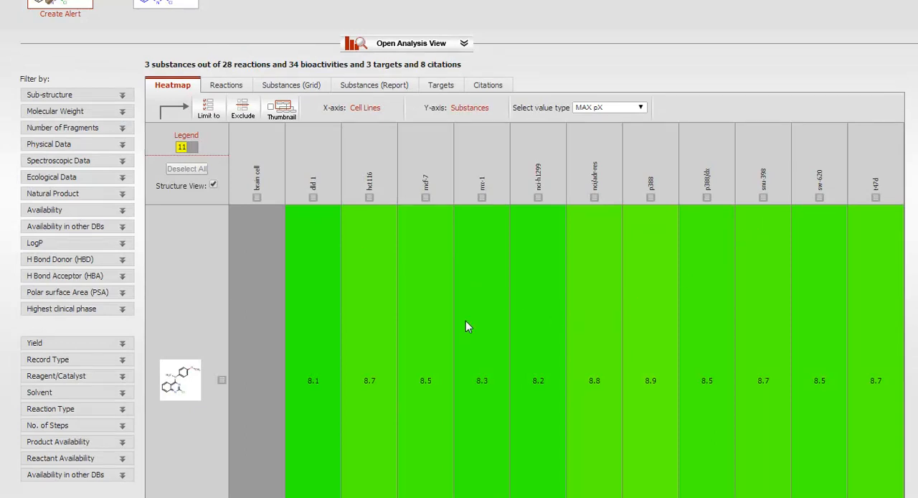
mouse_move(317, 388)
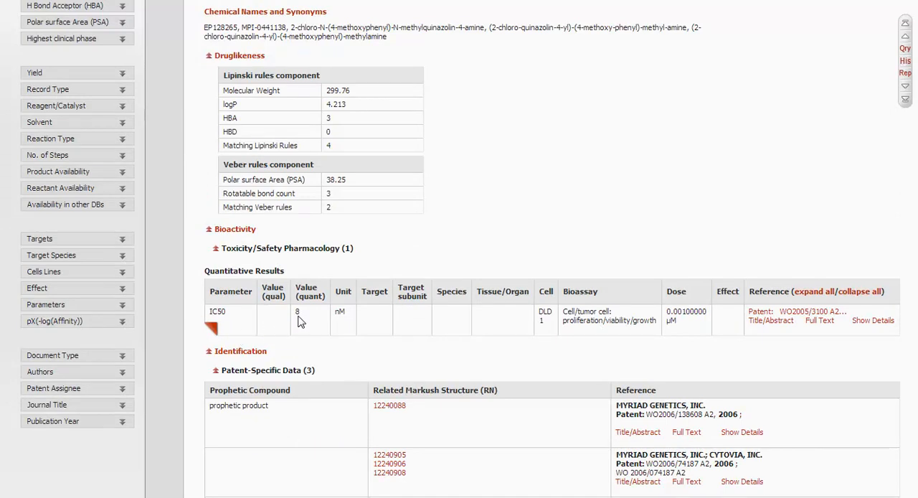
mouse_move(403, 331)
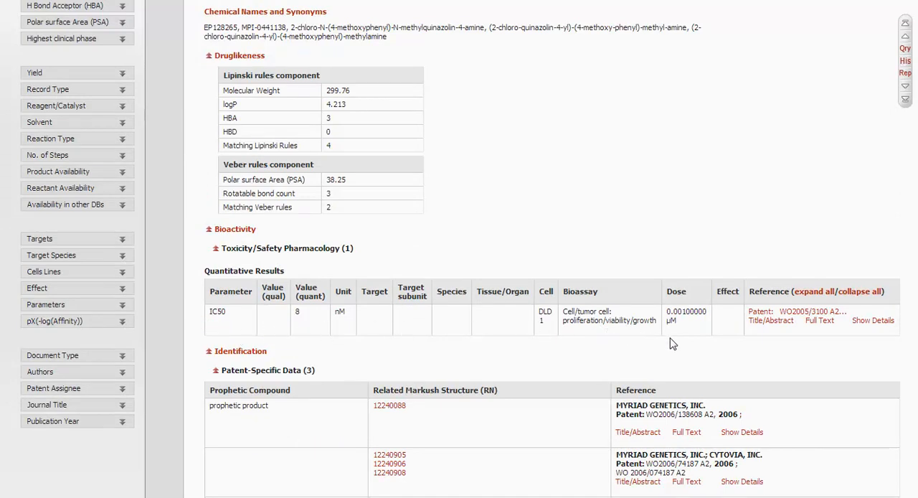
Scroll up the filtered EP128265 report showing the DLD-1 IC50 of 8 nM.
scroll("up", 3)
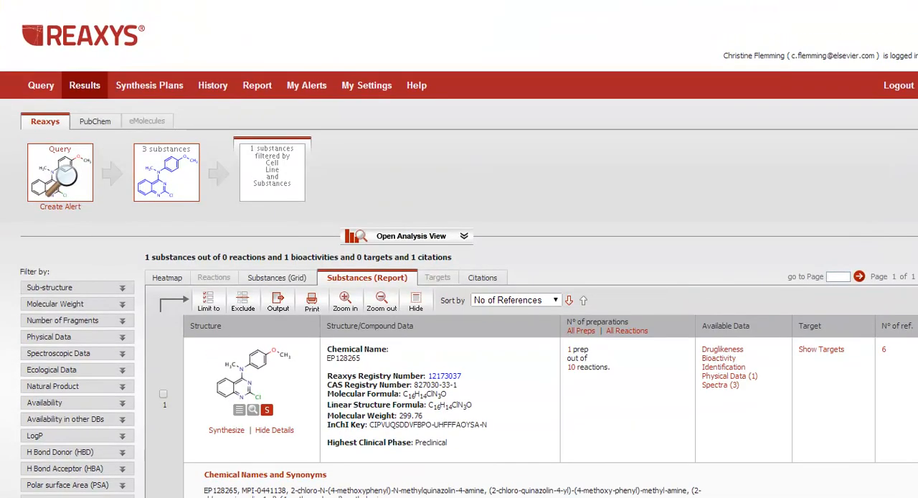
mouse_move(187, 197)
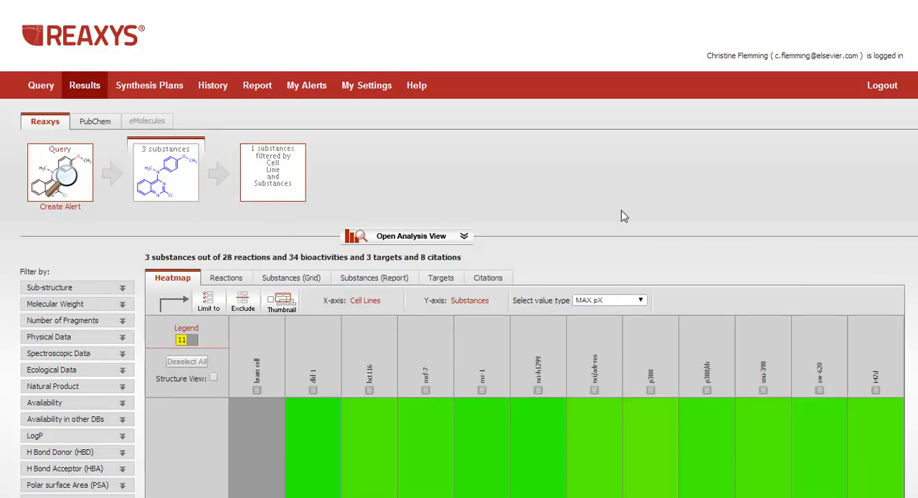
Open the context menu for the EP128265 row label in the cell-line heatmap.
scroll("down", 3)
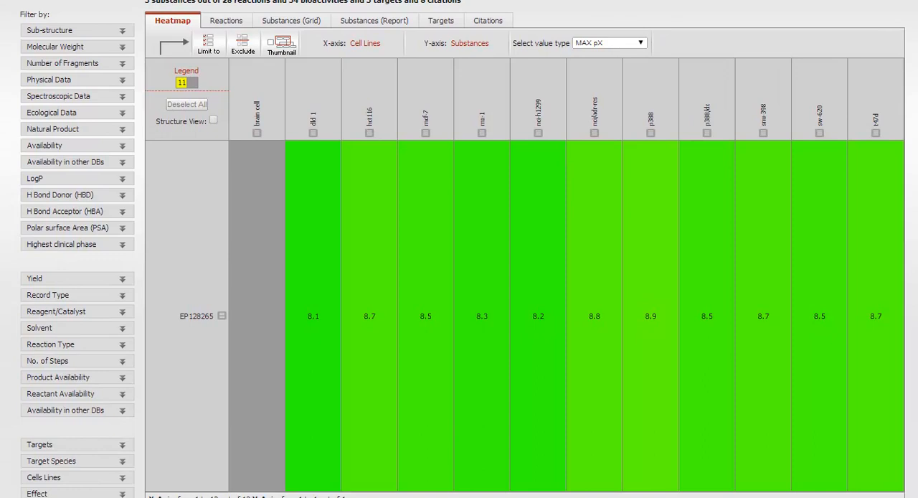
right_click(222, 316)
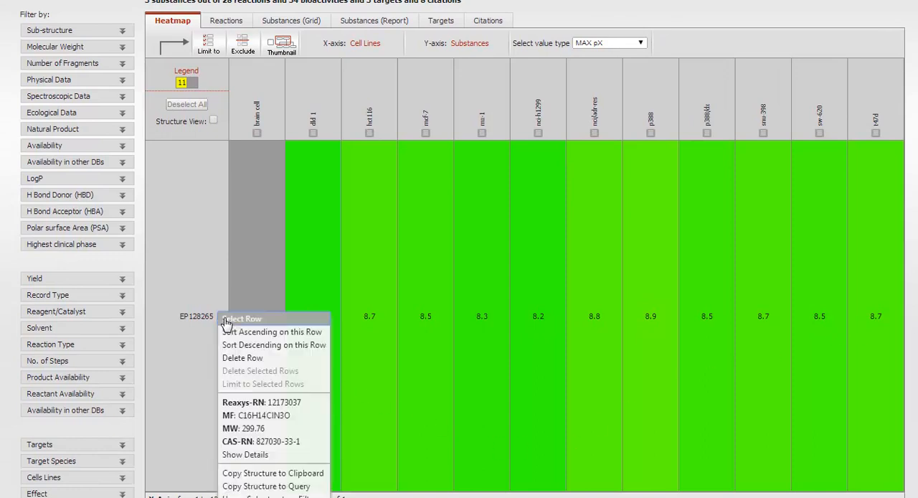
mouse_move(245, 454)
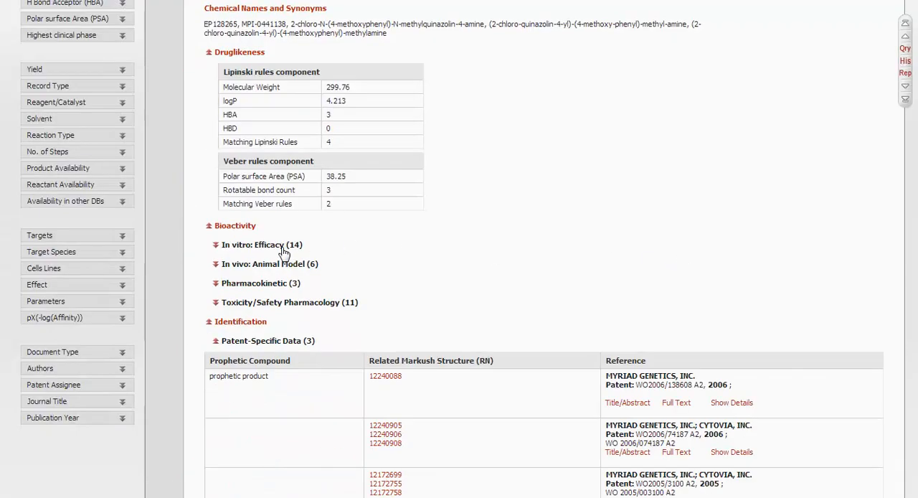
Review EP128265's expanded IC50 and GI50 quantitative results, then return to the query start page.
left_click(262, 245)
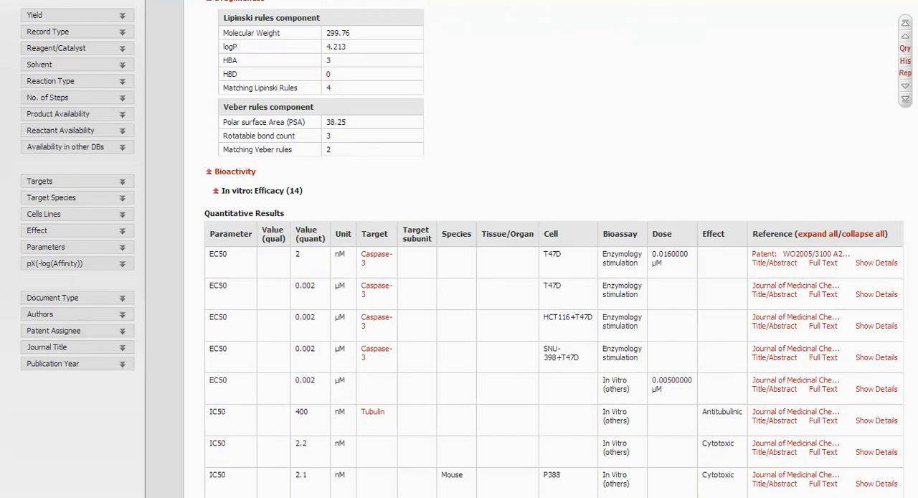
scroll("down", 3)
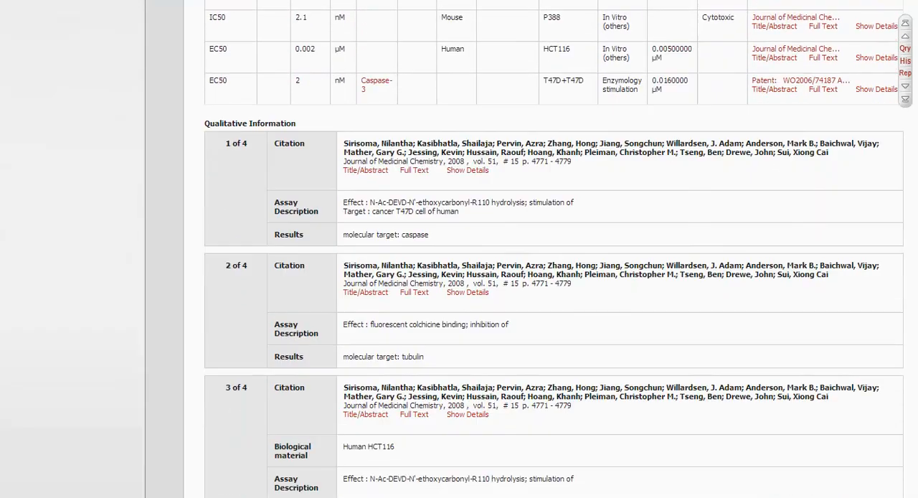
scroll("down", 3)
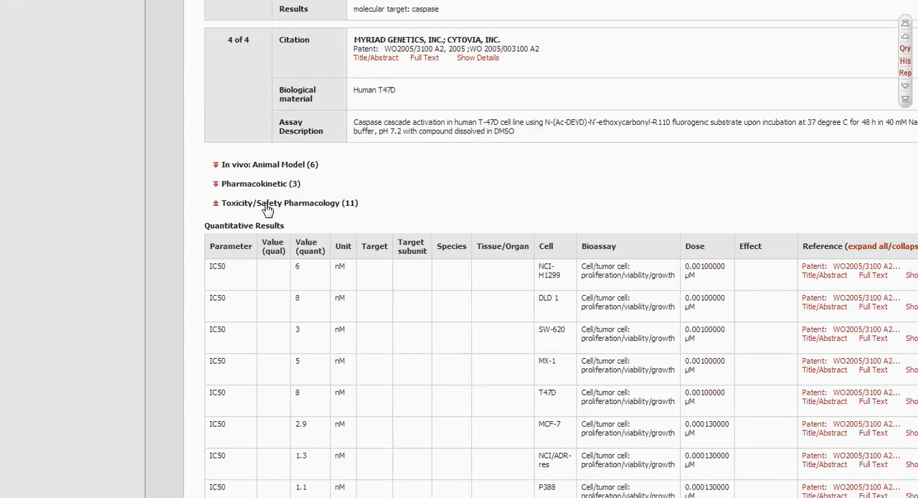
scroll("down", 3)
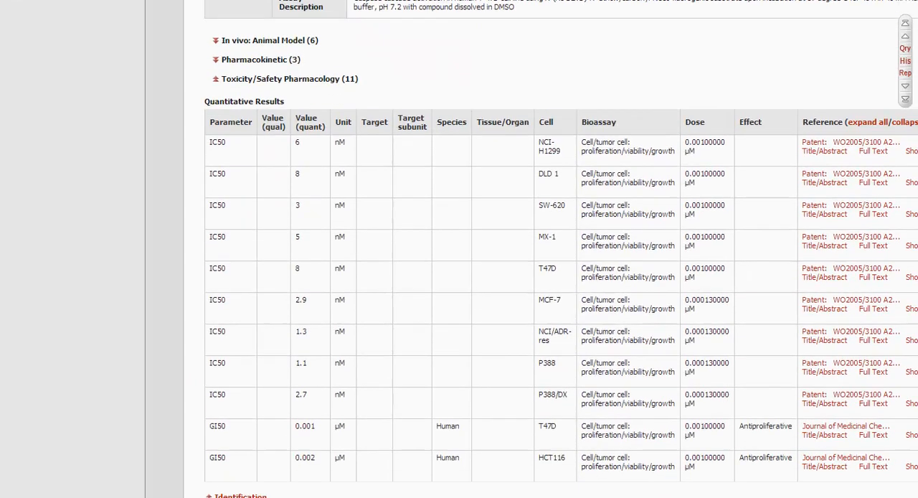
left_click(41, 85)
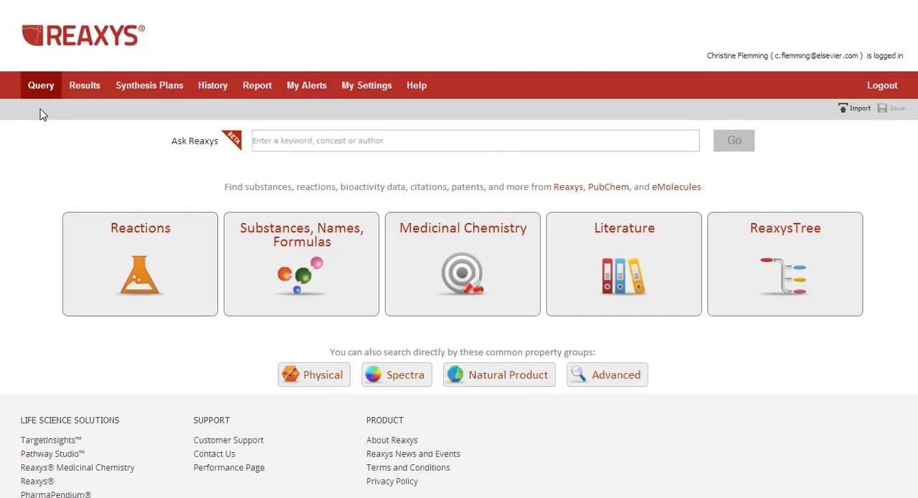
mouse_move(62, 296)
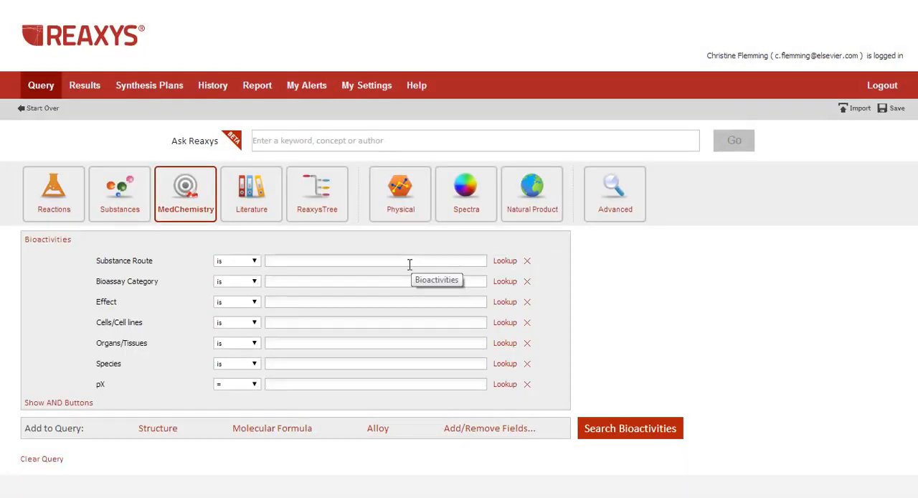
mouse_move(362, 398)
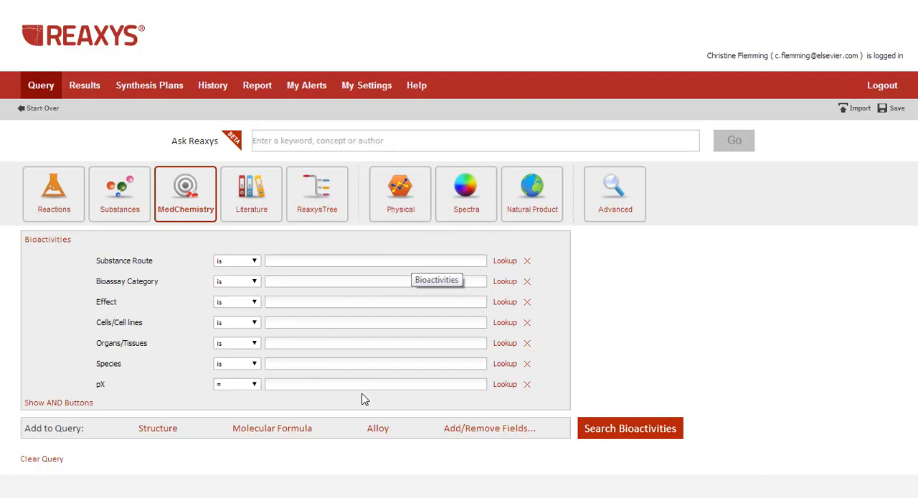
mouse_move(372, 401)
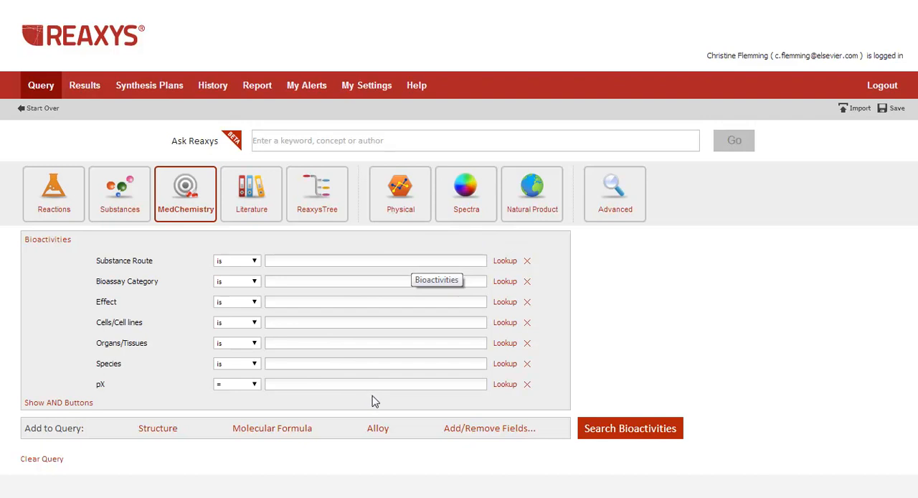
mouse_move(493, 434)
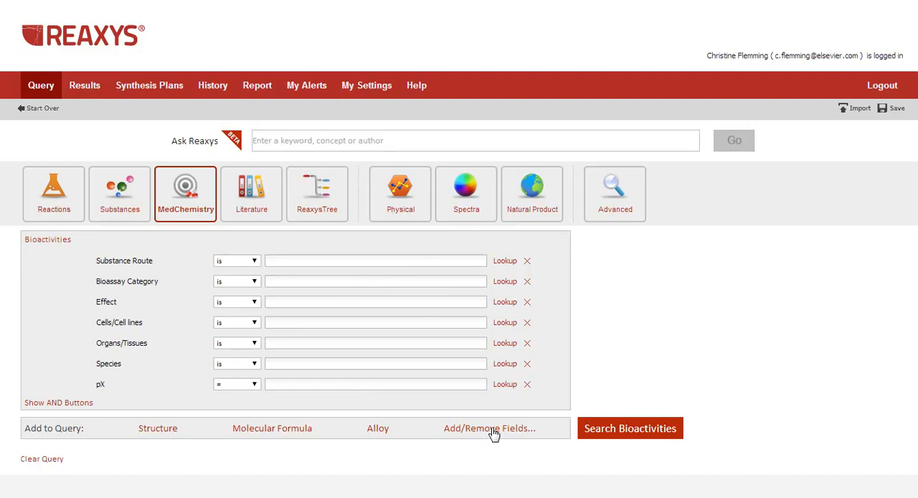
Add the Target Name (DAT.TNAME) field to the bioactivities query form and save it.
left_click(490, 428)
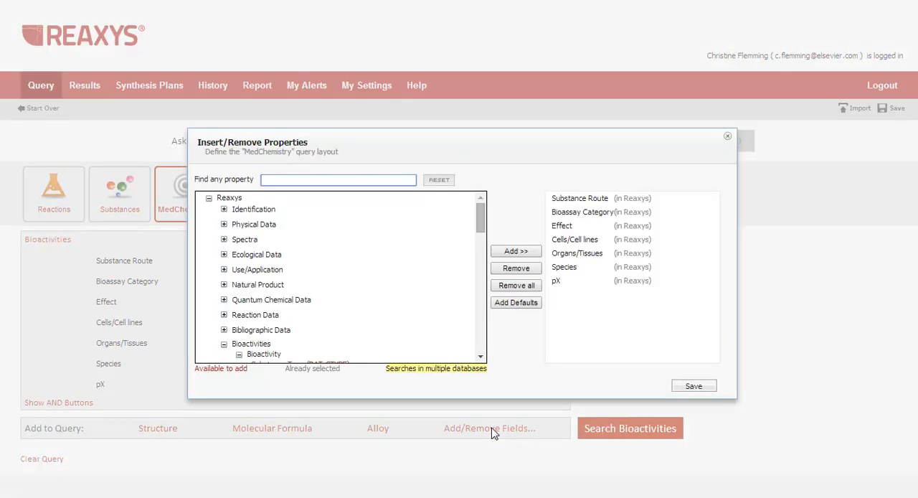
scroll("down", 3)
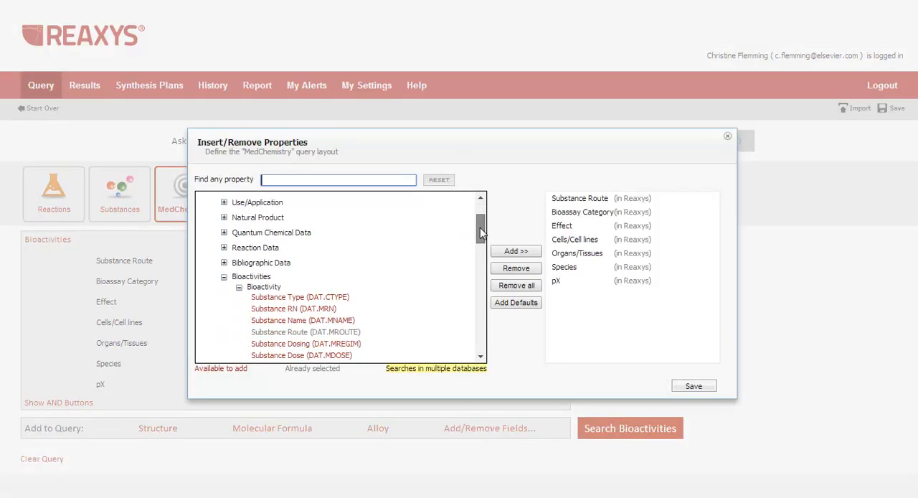
scroll("down", 3)
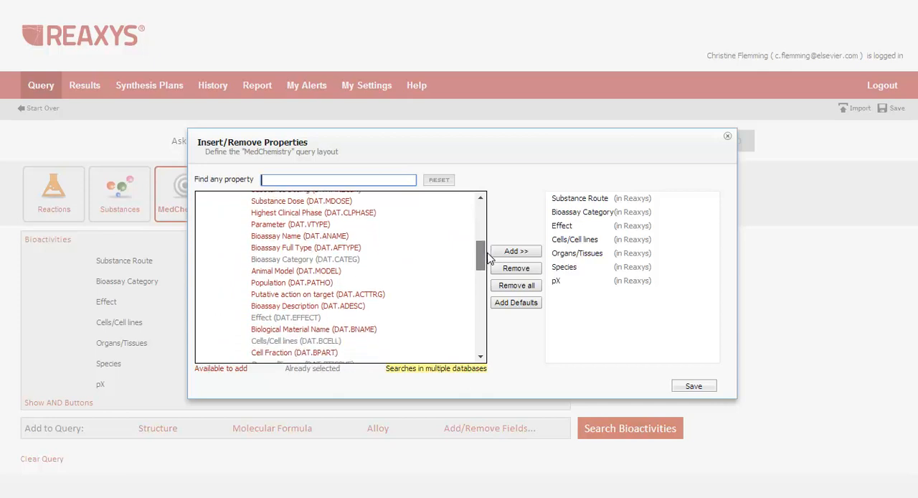
scroll("down", 3)
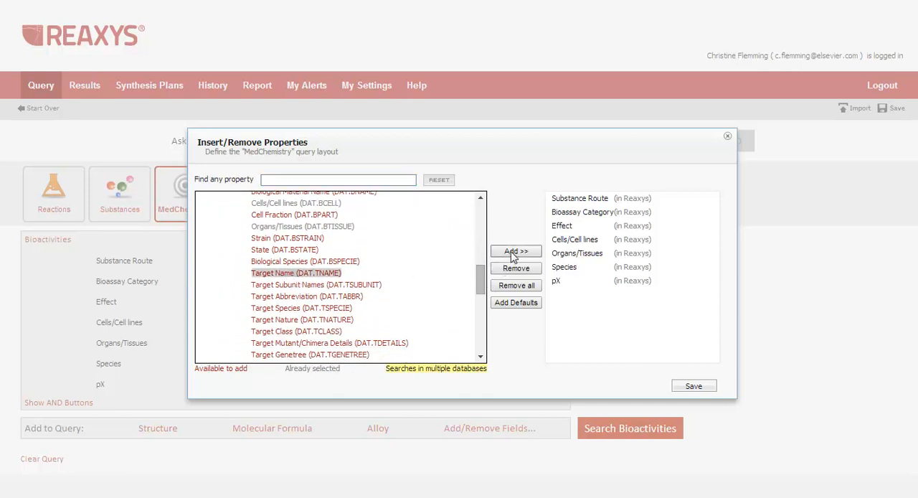
left_click(516, 250)
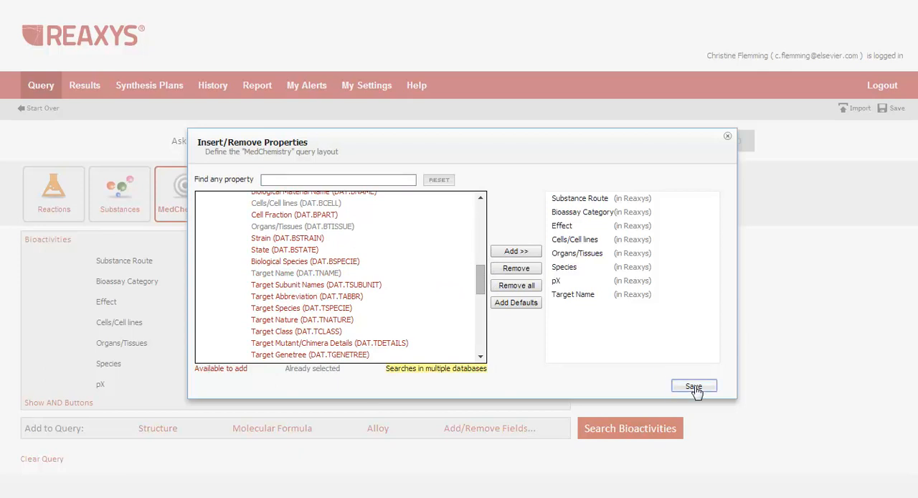
left_click(693, 386)
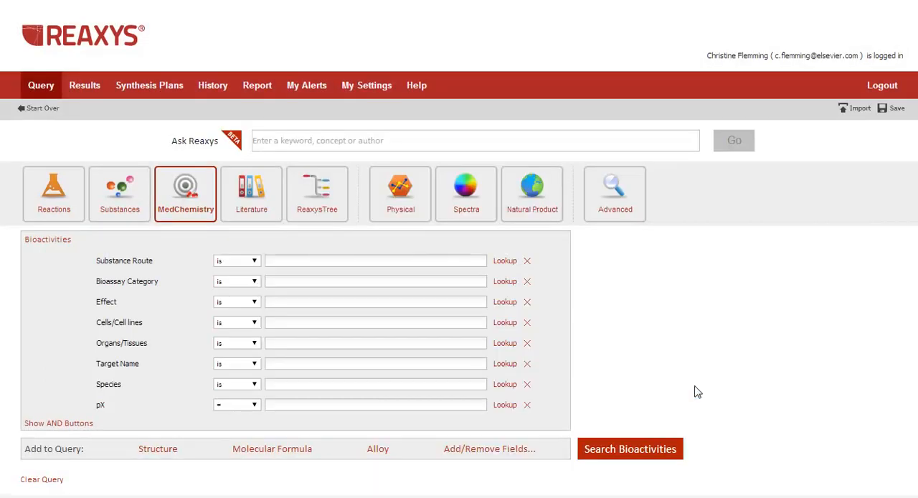
mouse_move(458, 376)
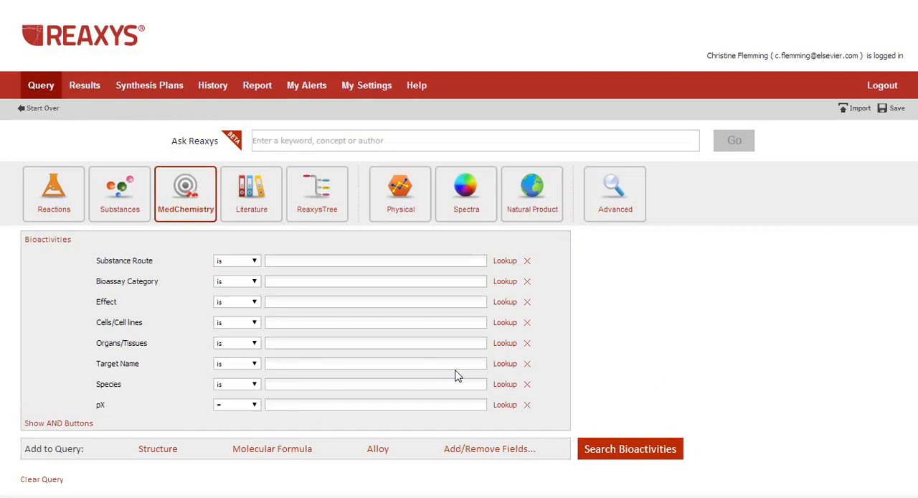
Look up target nurr1 and search bioactivities, opening the 1009-hit results heatmap.
left_click(505, 364)
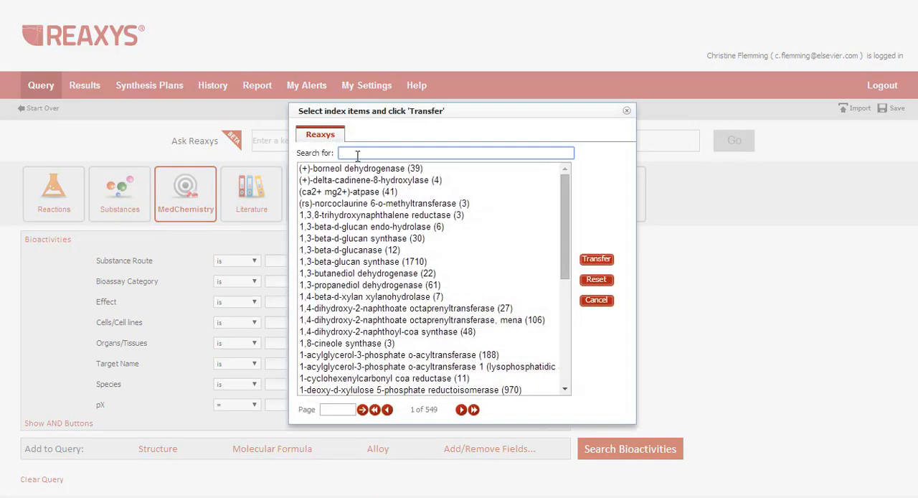
type("num")
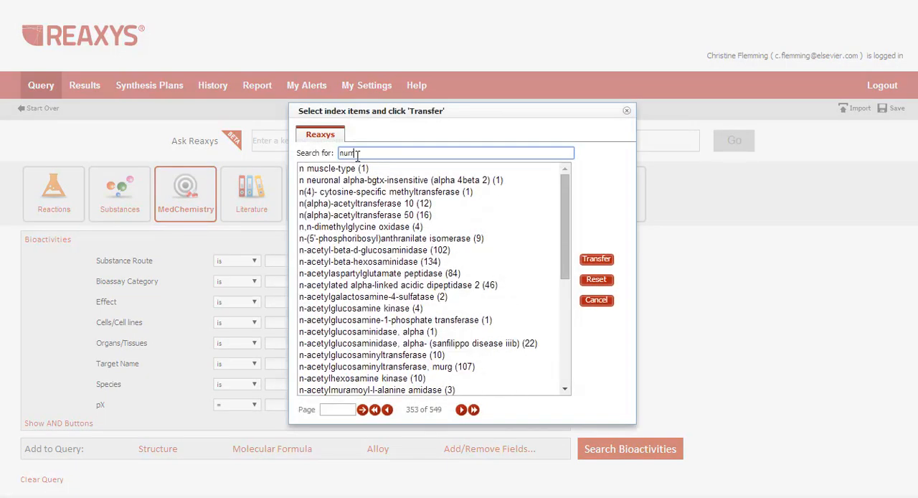
type("nurr")
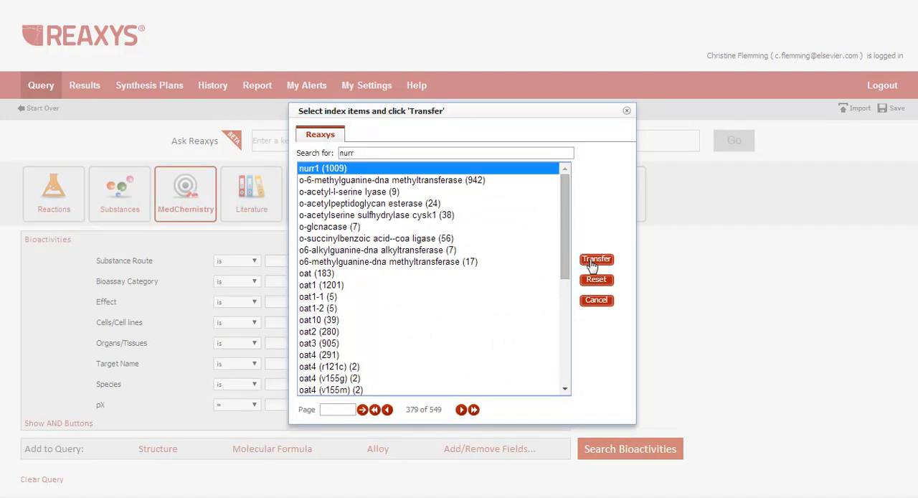
left_click(596, 259)
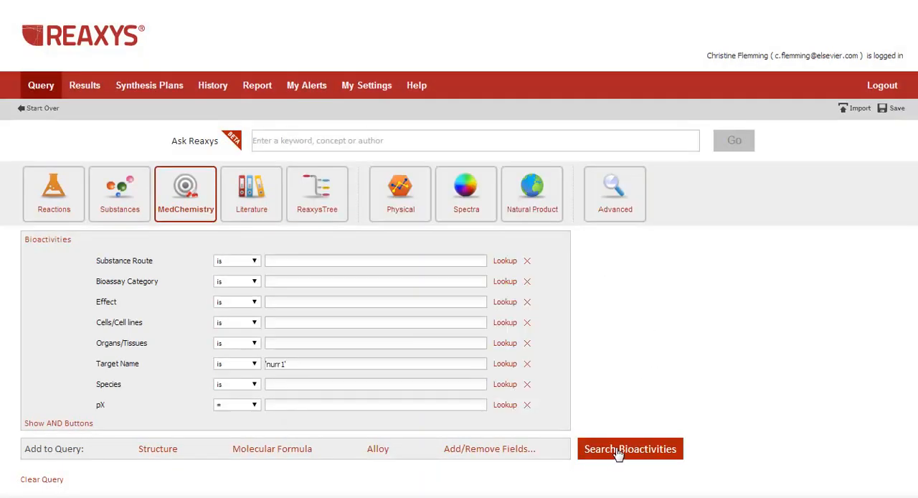
left_click(630, 448)
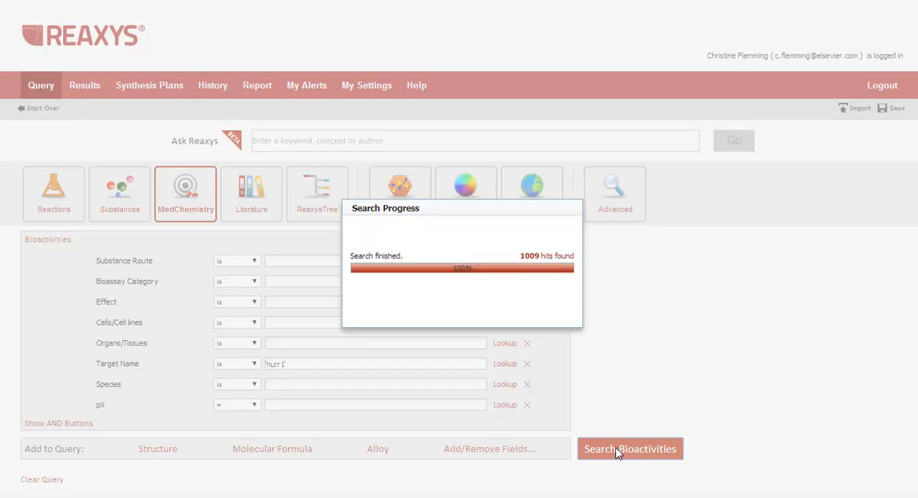
left_click(629, 448)
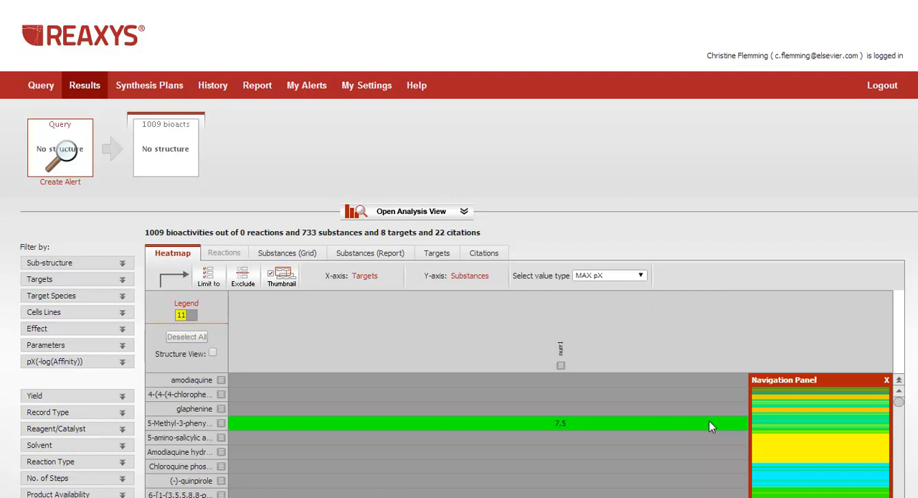
mouse_move(653, 398)
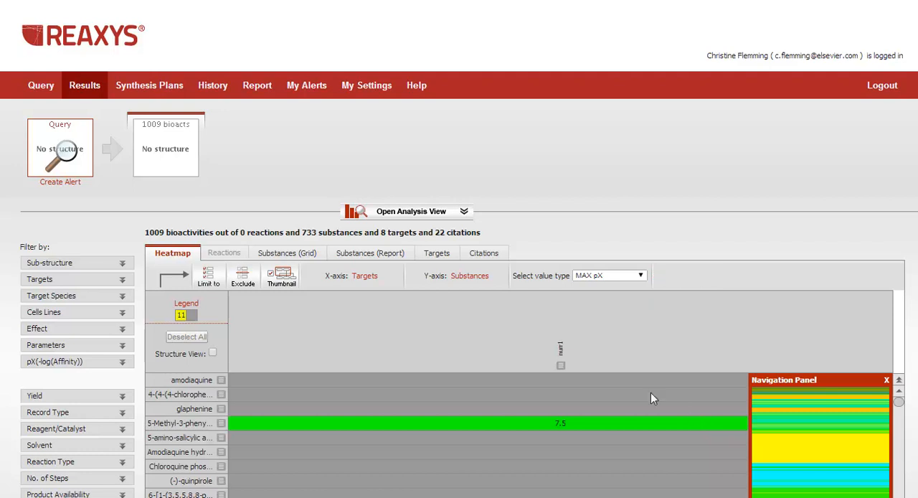
mouse_move(360, 259)
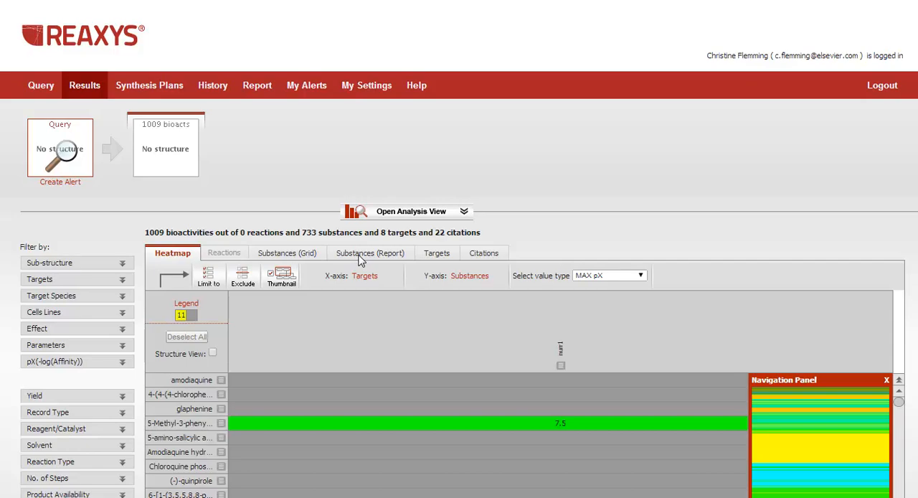
View nurr1 hits as a substance report, expand PD98059's bioactivity record, then return to the query.
left_click(368, 253)
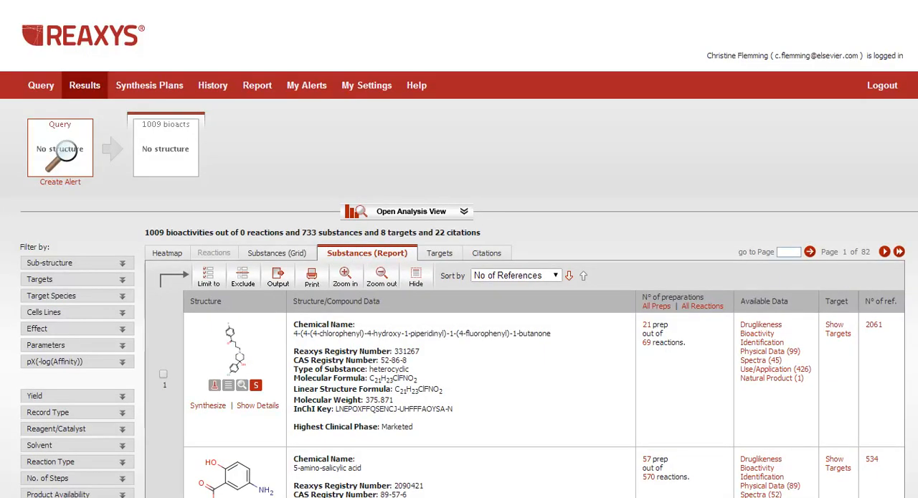
scroll("down", 3)
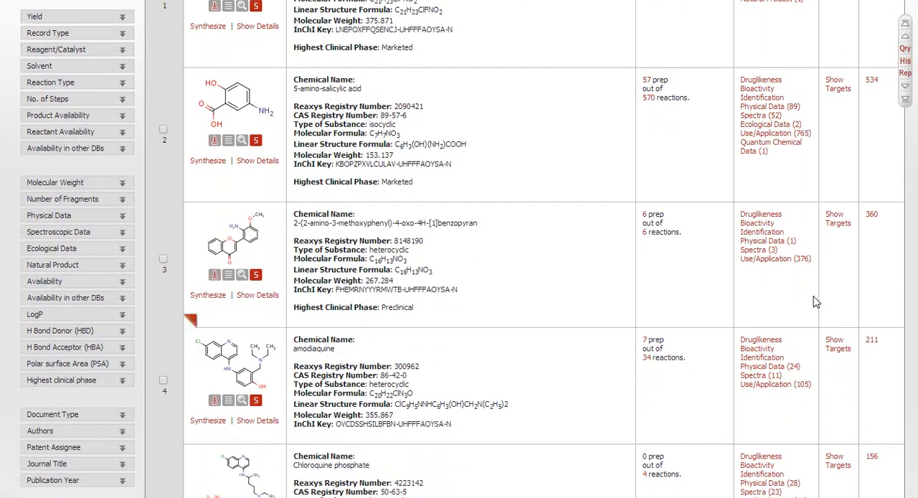
left_click(257, 295)
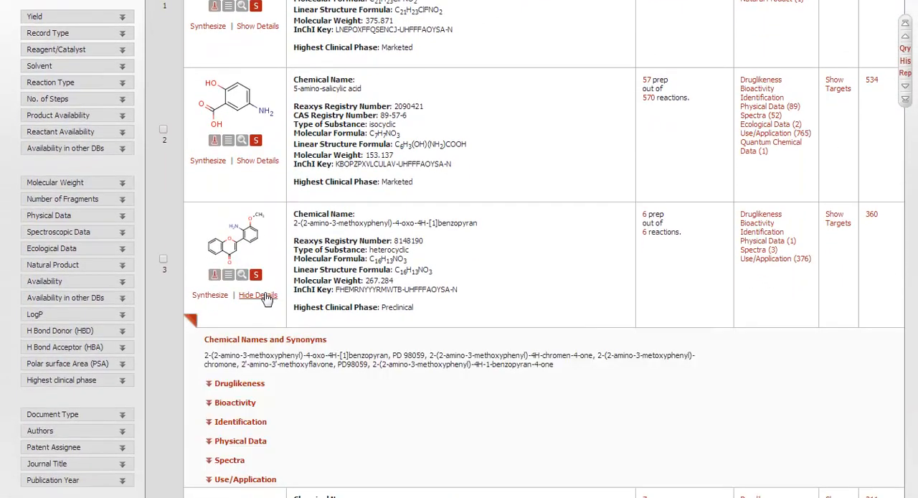
left_click(235, 402)
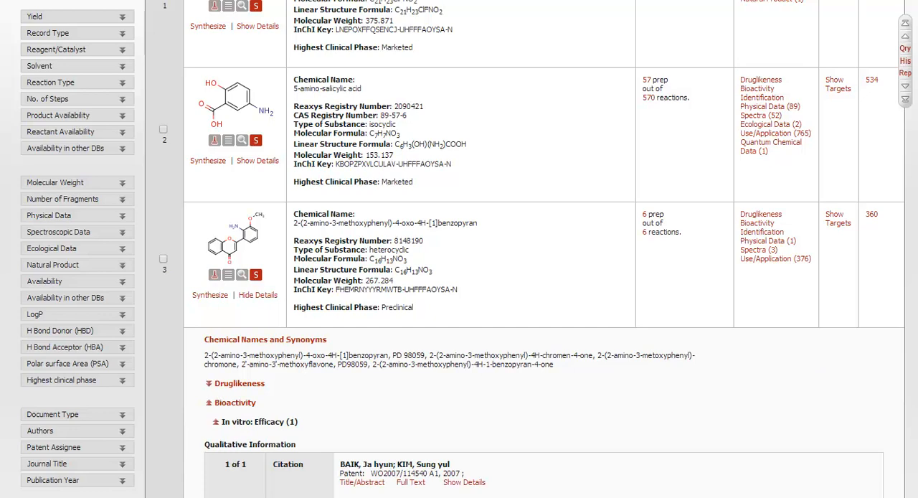
scroll("down", 3)
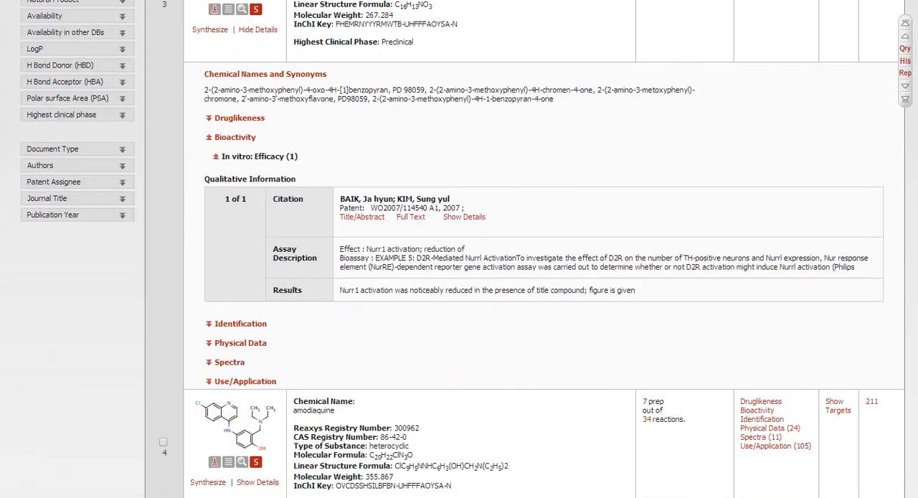
scroll("down", 3)
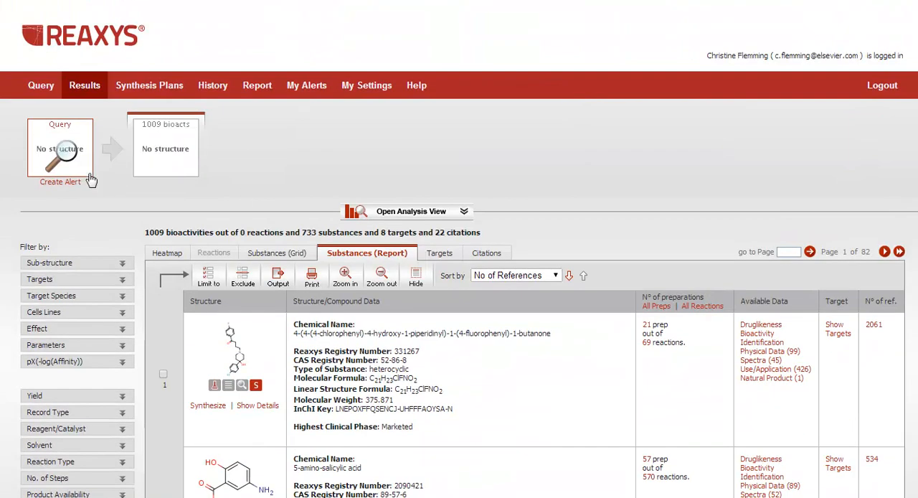
left_click(41, 85)
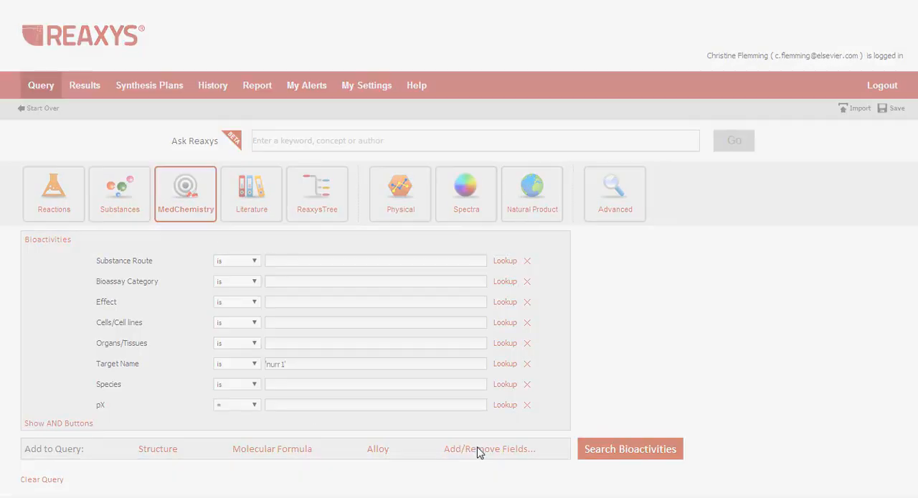
Add a 'Putative action on target' field set to agonist and run the nurr1 bioactivity search.
left_click(490, 448)
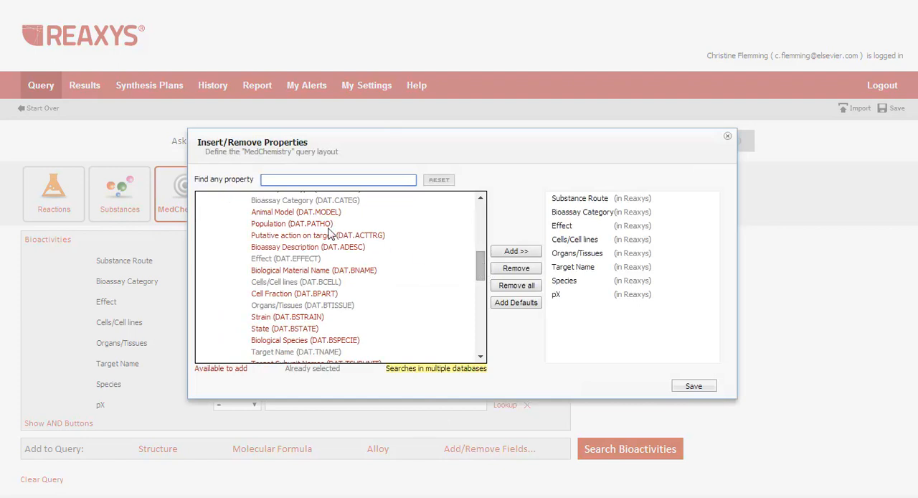
left_click(516, 251)
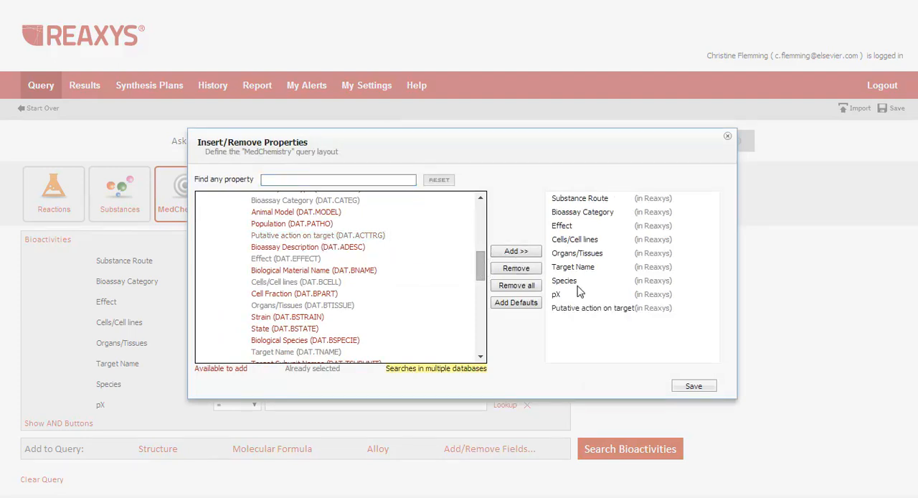
left_click(693, 385)
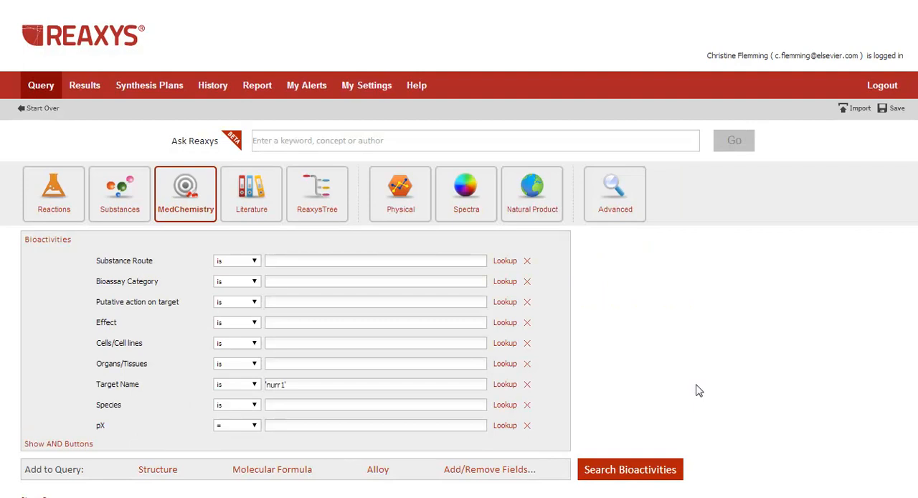
mouse_move(479, 322)
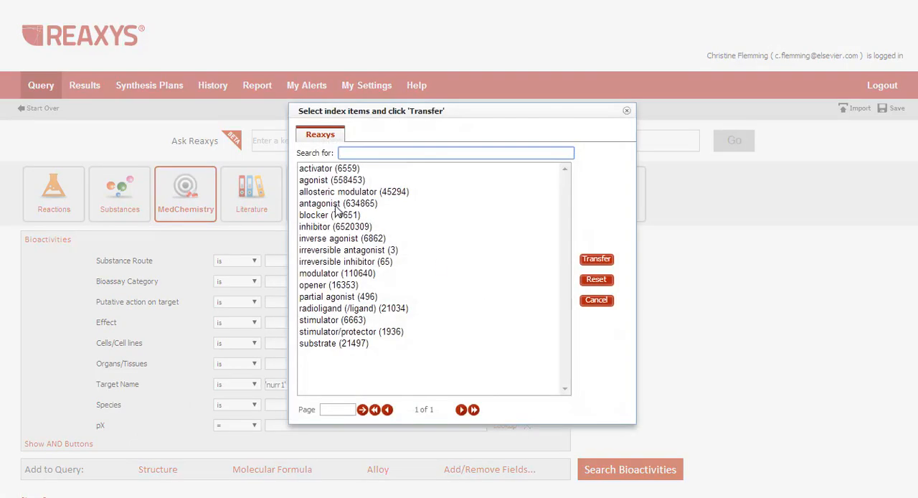
left_click(596, 259)
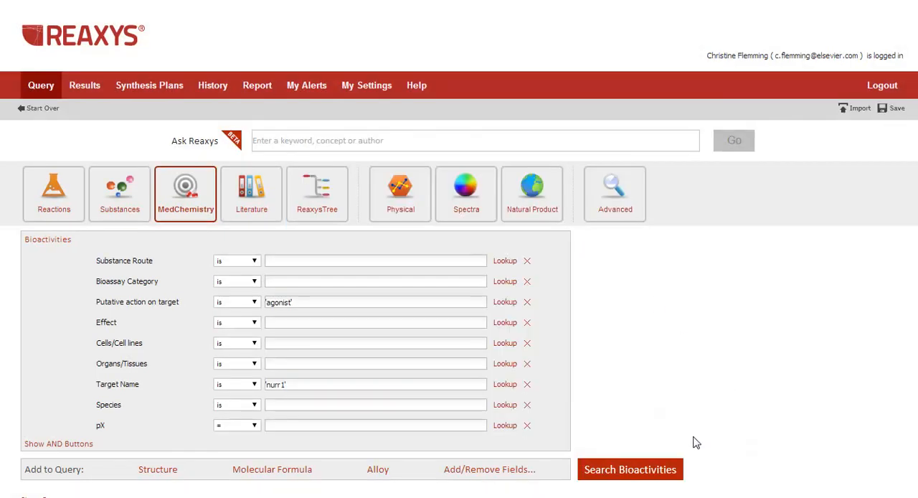
left_click(629, 469)
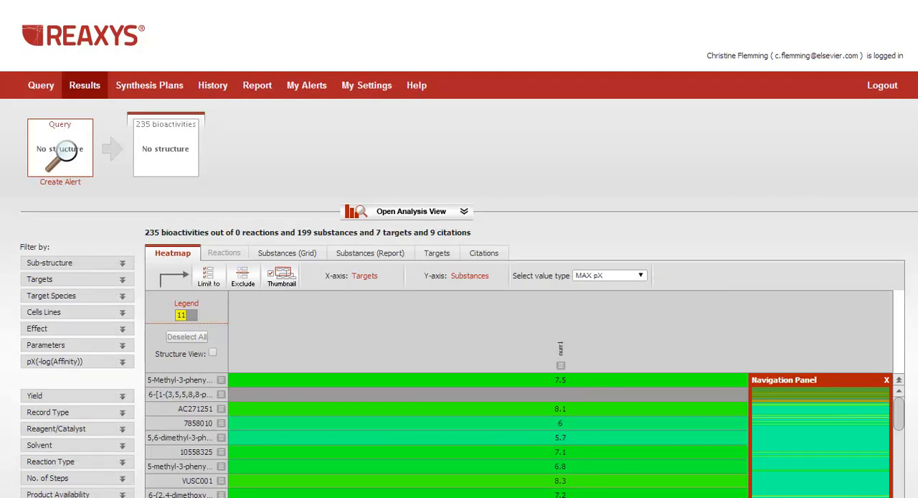
Sort the nurr1 column by max pX descending, topping at 10.7, and expand the pX filter.
scroll("down", 3)
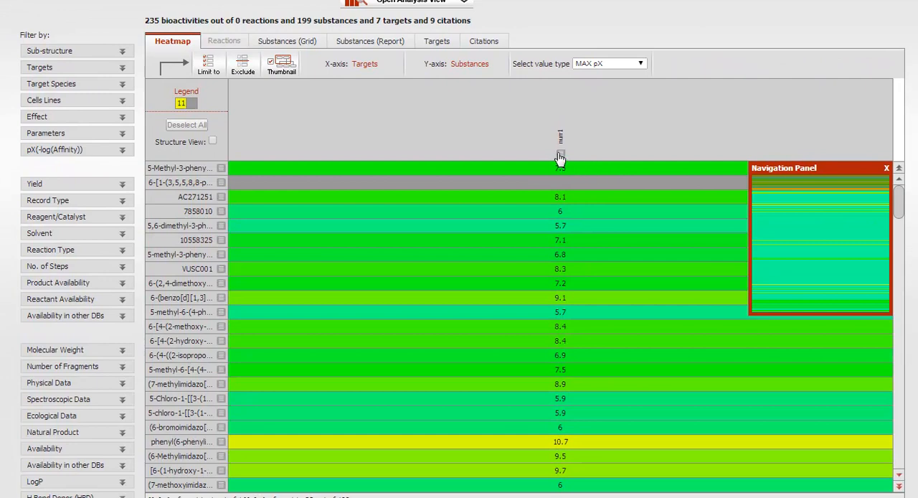
right_click(561, 156)
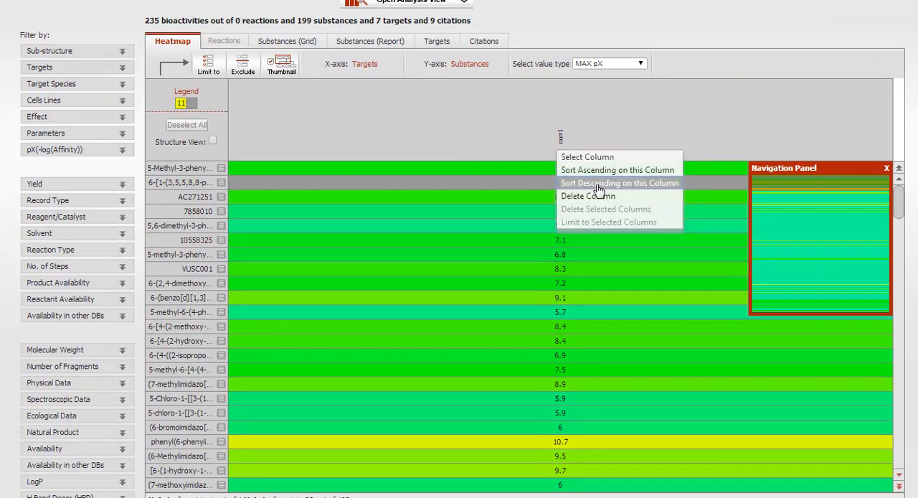
left_click(619, 182)
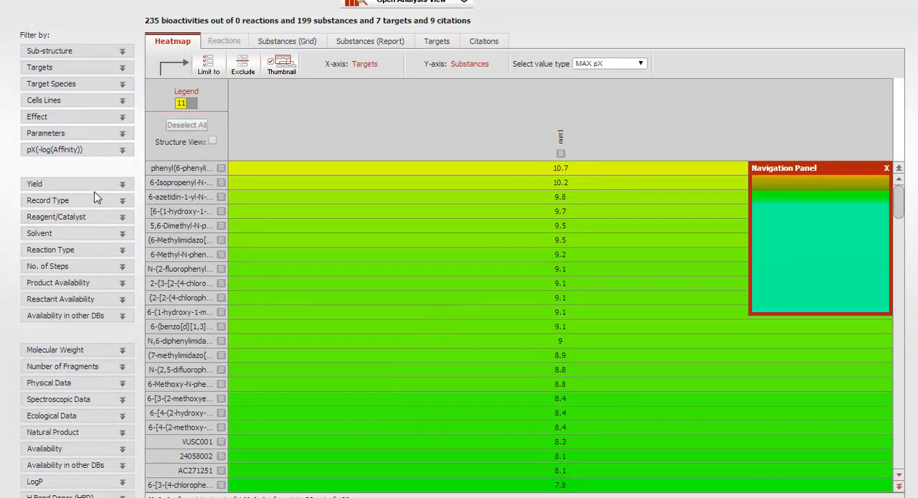
left_click(121, 149)
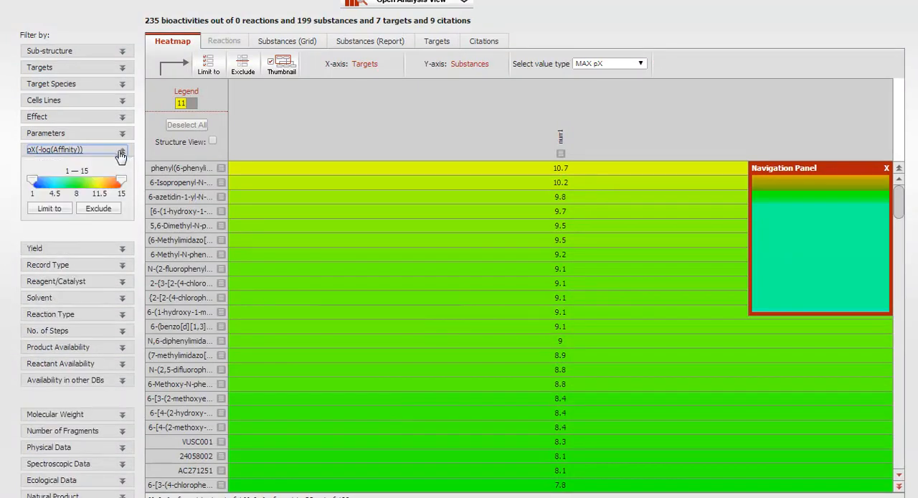
Limit results to pX of at least 6.8, leaving 40 bioactivities across 38 substances.
left_click_drag(32, 180, 52, 180)
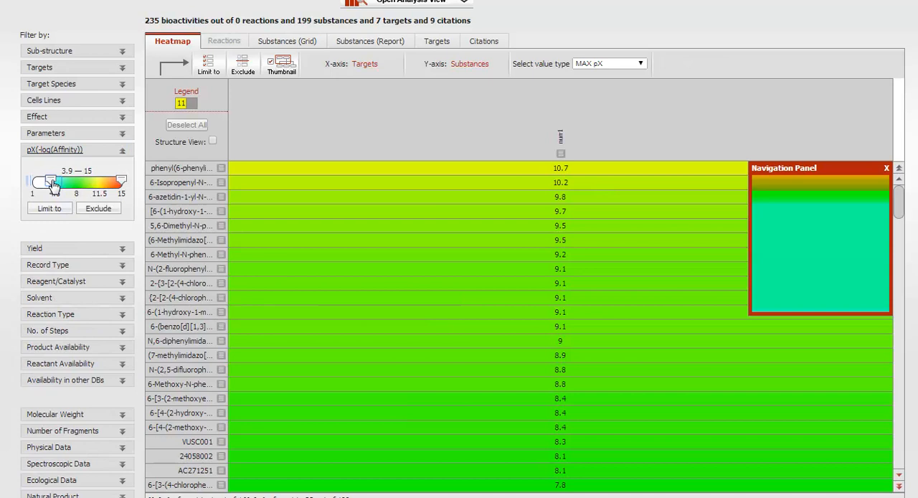
left_click_drag(44, 182, 66, 182)
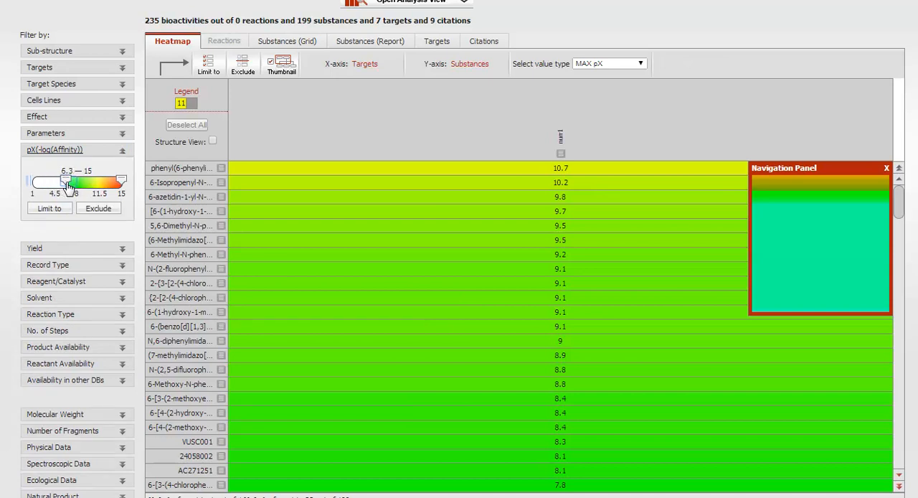
left_click(49, 208)
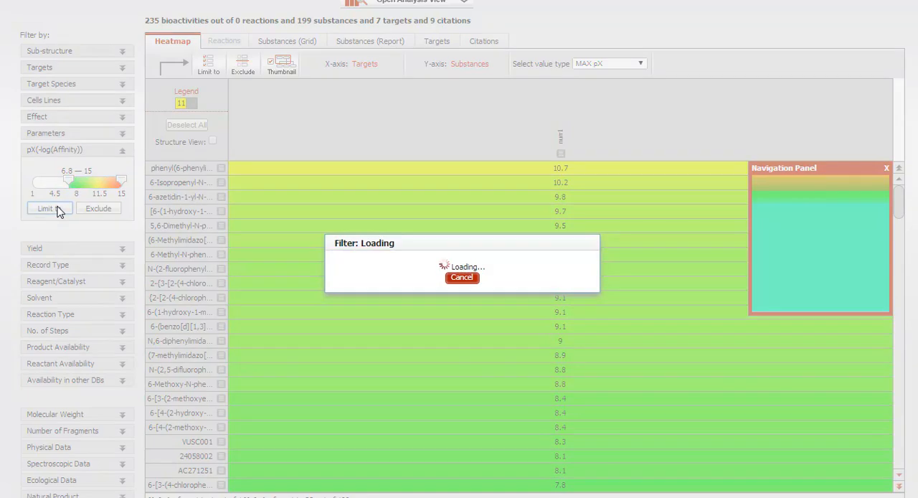
left_click(462, 278)
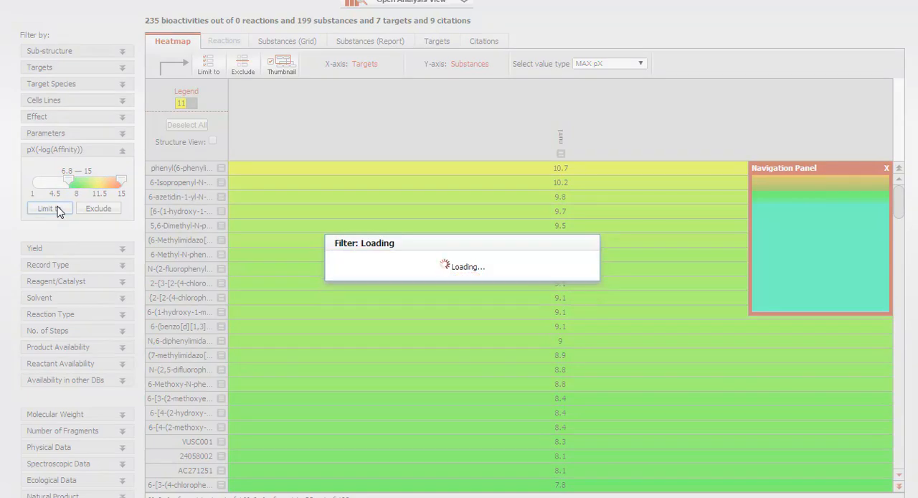
left_click(48, 208)
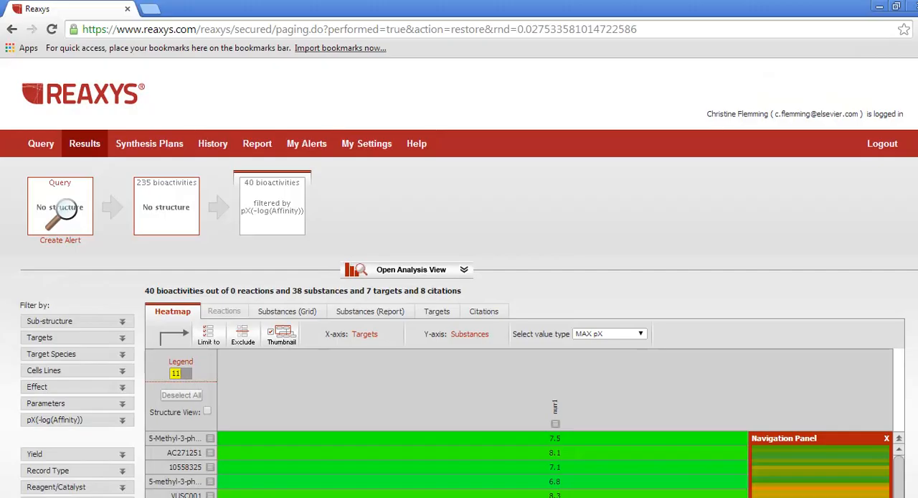
mouse_move(464, 270)
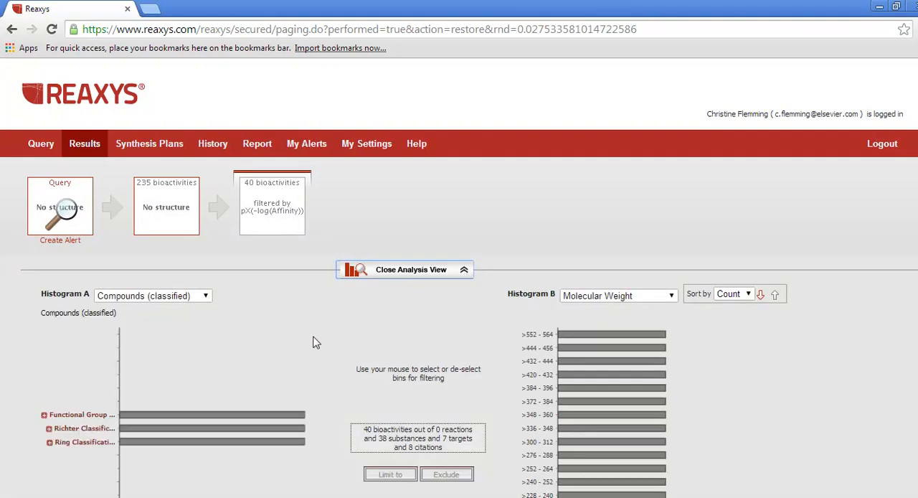
Set Histogram A to Activity and Histogram B to Polar Surface Area.
left_click(206, 295)
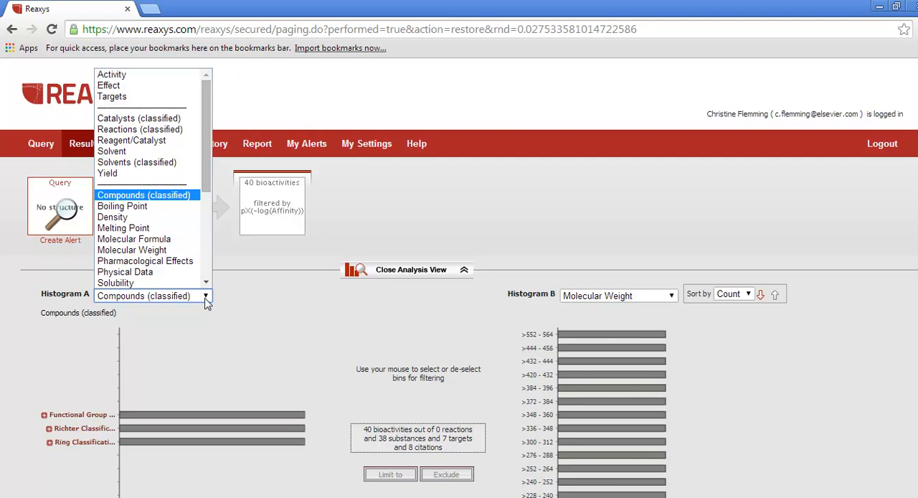
left_click(112, 74)
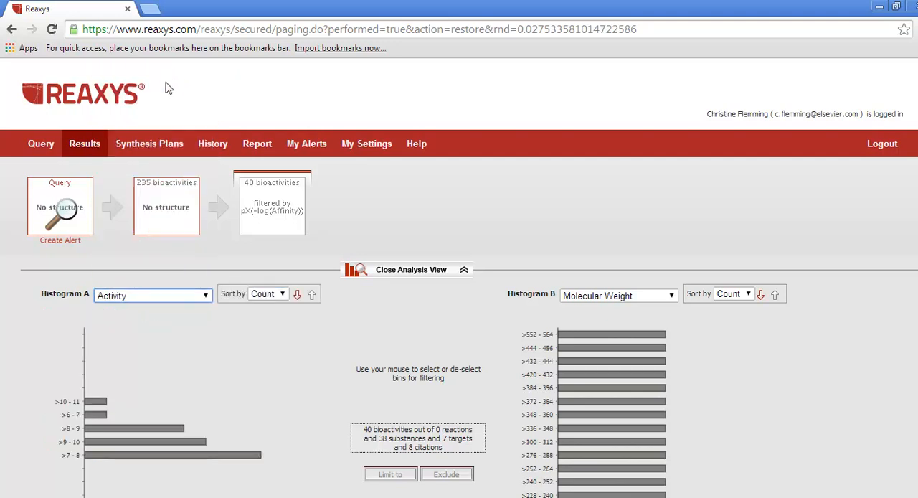
left_click(618, 294)
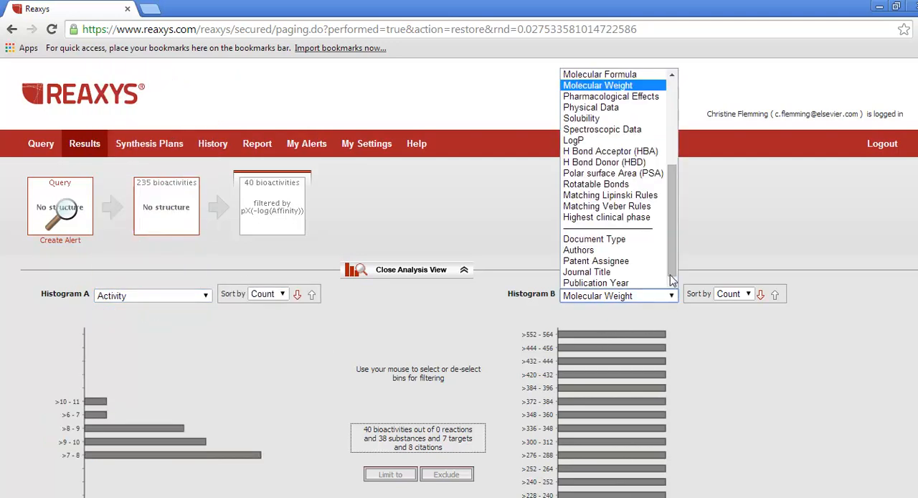
mouse_move(609, 195)
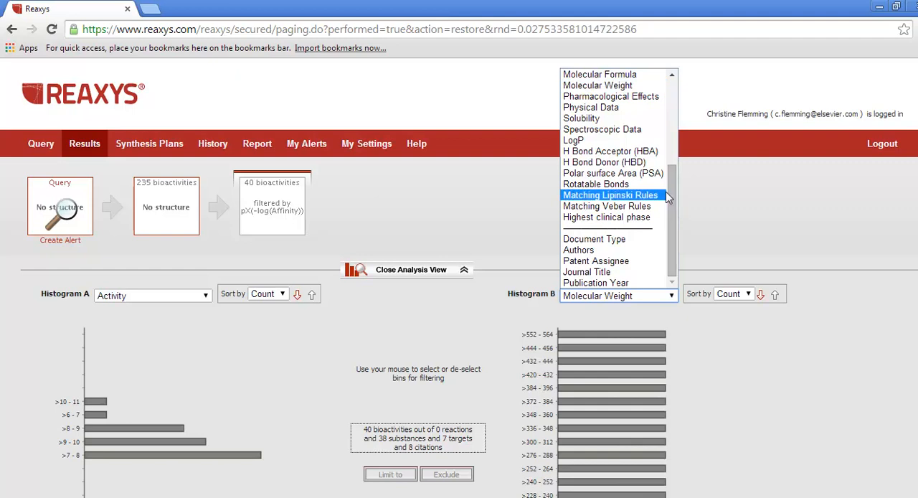
left_click(613, 173)
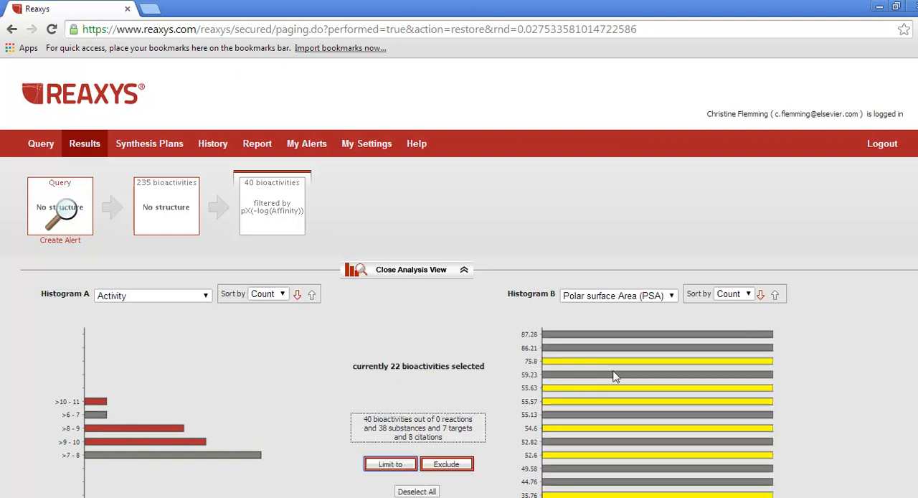
Sort the polar surface area bins by value ascending and select the low-PSA bins.
left_click(732, 293)
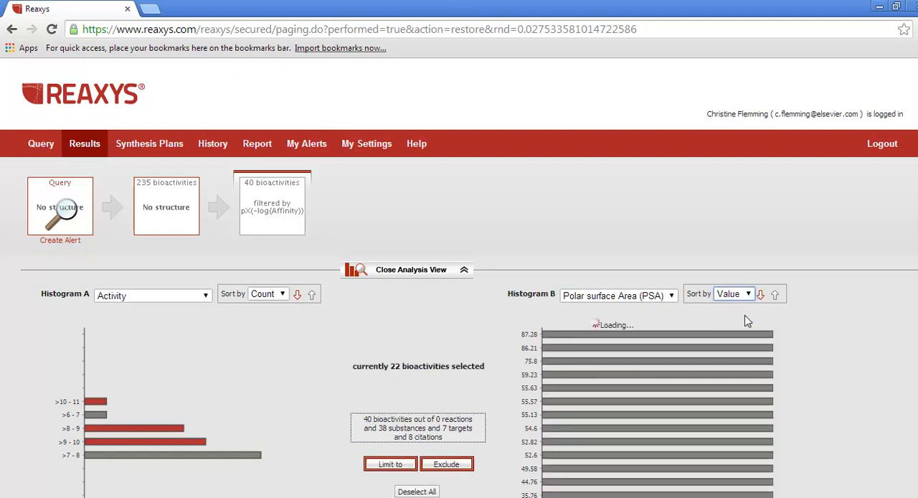
left_click(761, 294)
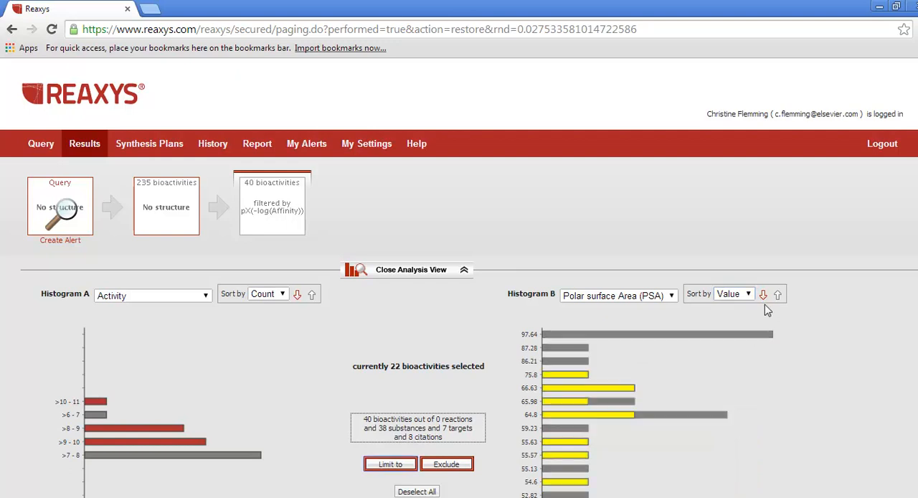
mouse_move(763, 294)
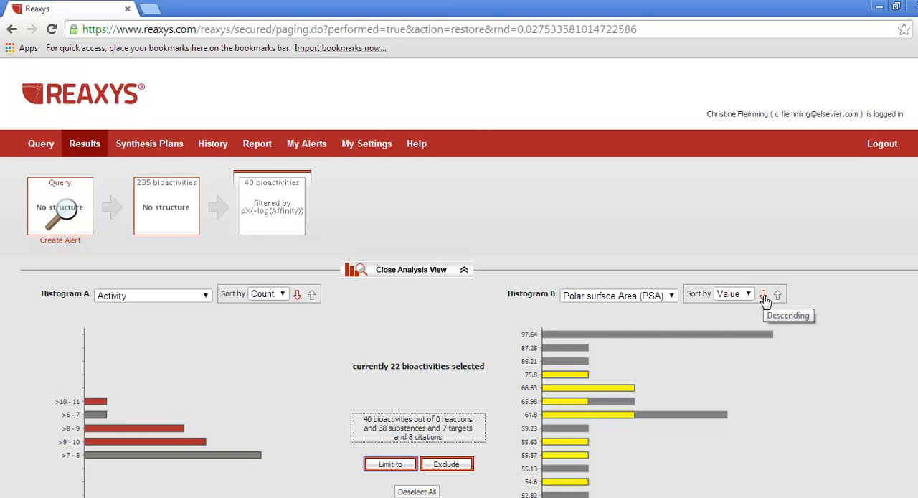
left_click(777, 294)
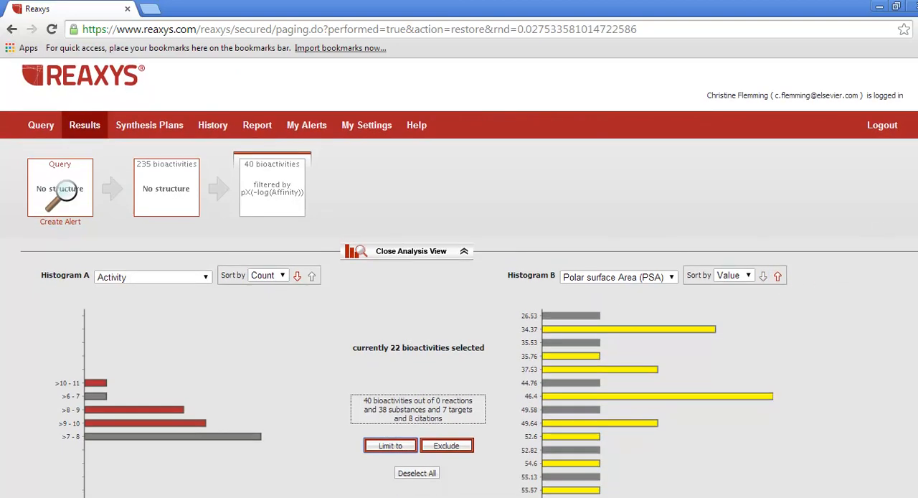
scroll("down", 3)
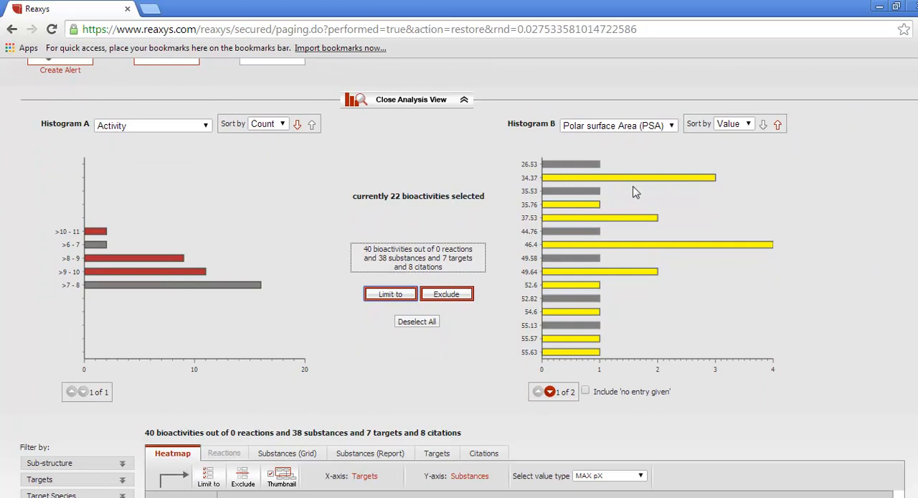
mouse_move(613, 234)
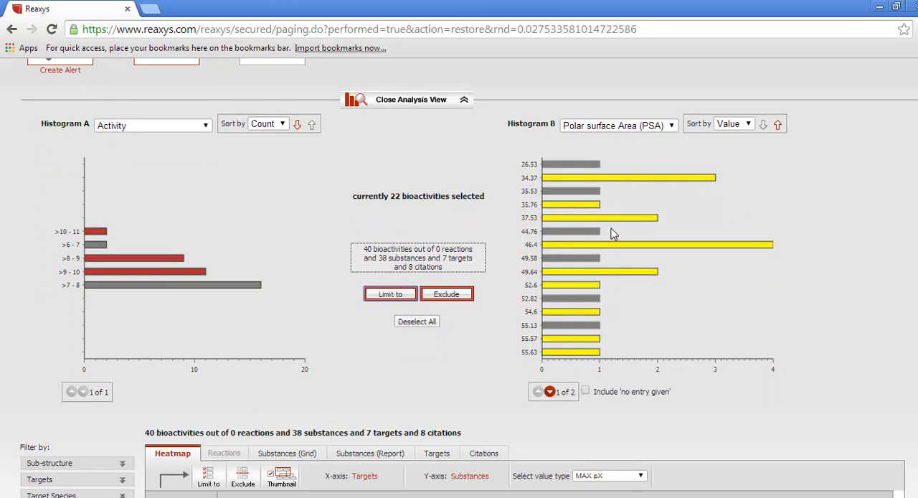
left_click(599, 217)
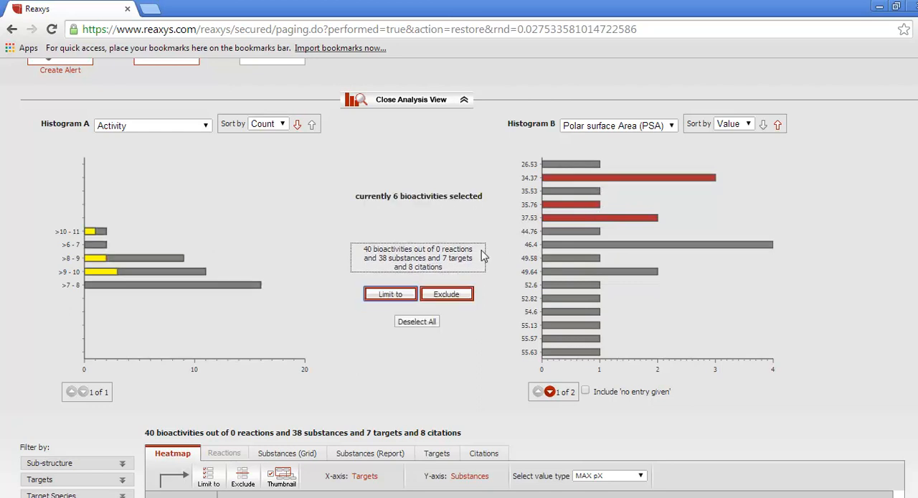
mouse_move(901, 347)
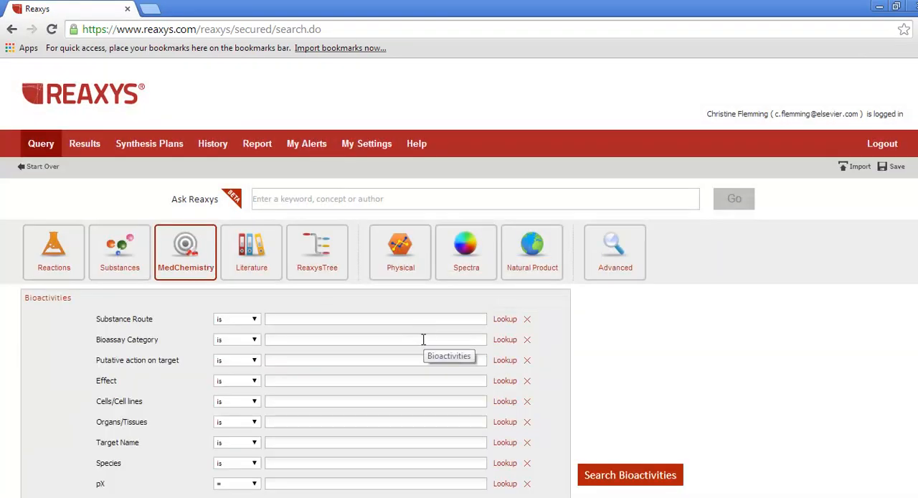
Search bioactivities for target name 'transient receptor potential*' and open the 93888 hits.
left_click(375, 442)
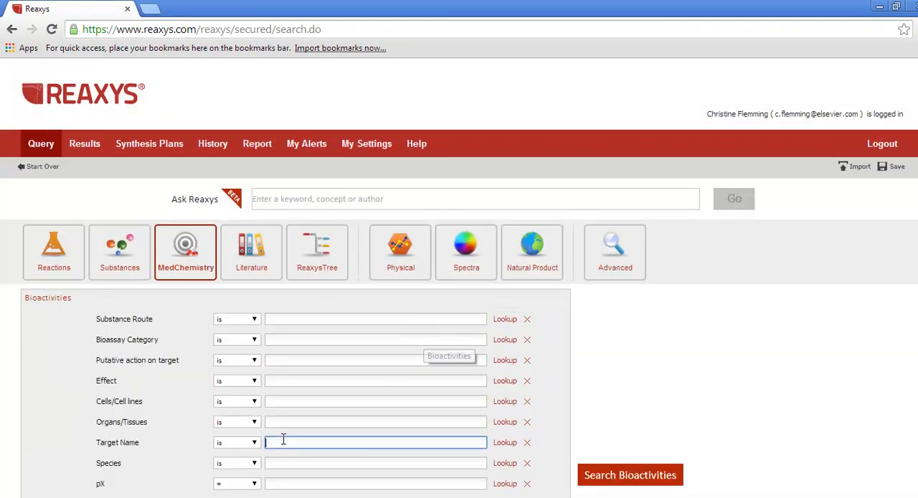
type("transient")
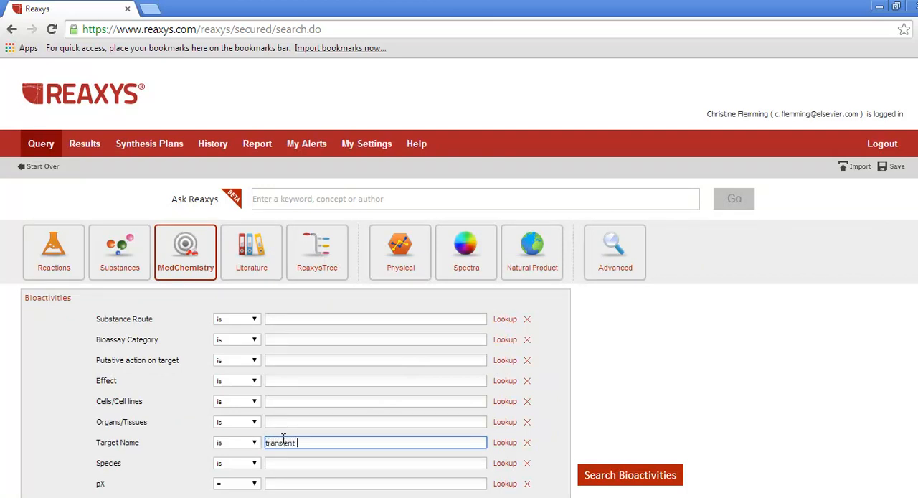
type("receptor potential*")
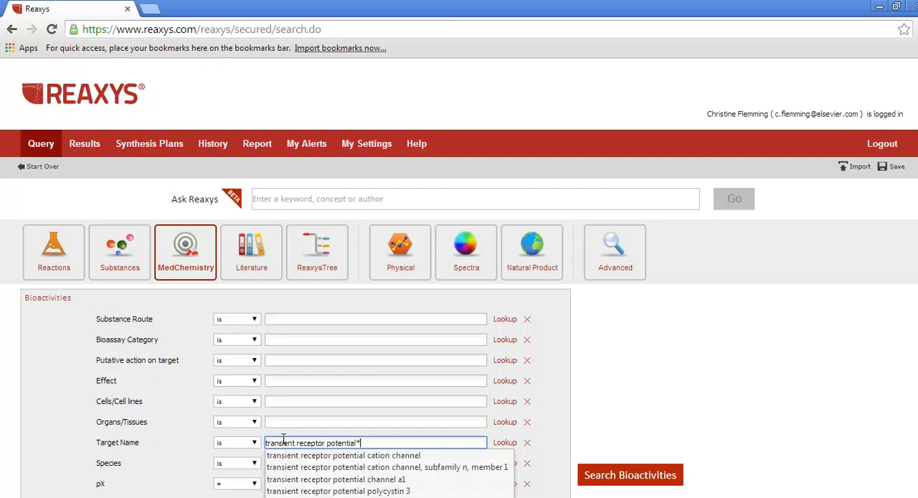
mouse_move(671, 395)
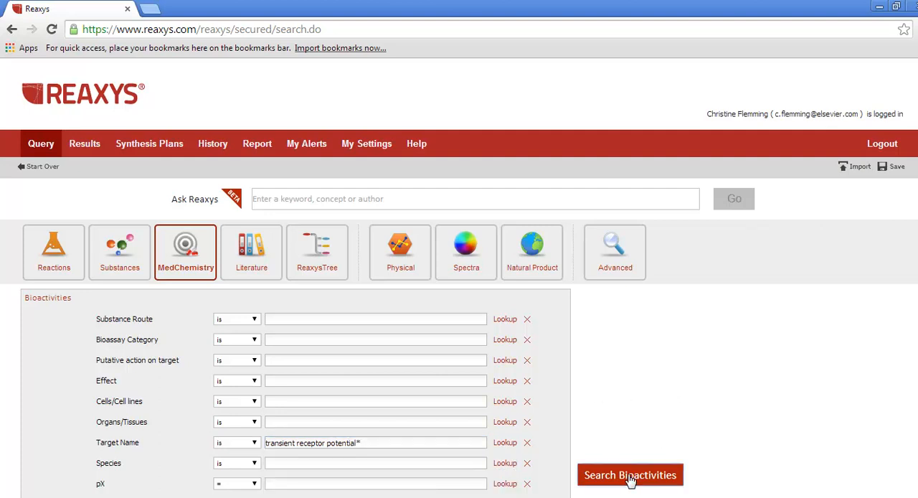
left_click(630, 474)
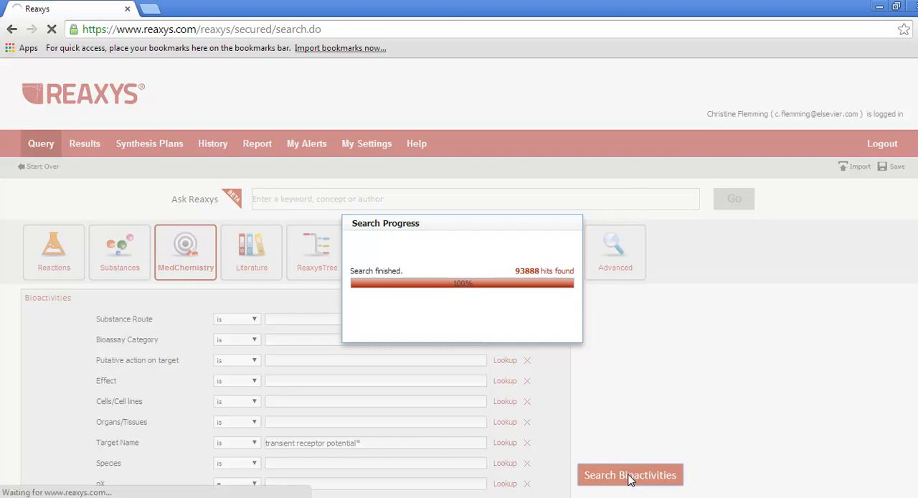
left_click(629, 475)
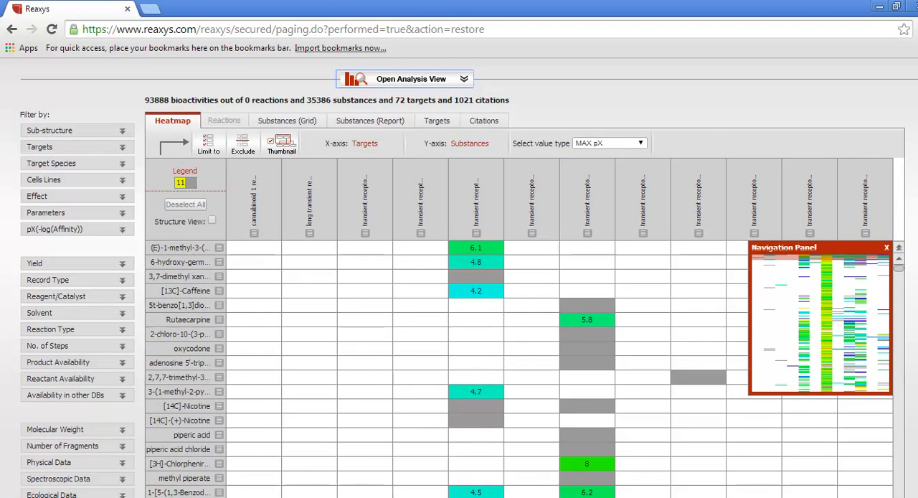
mouse_move(294, 229)
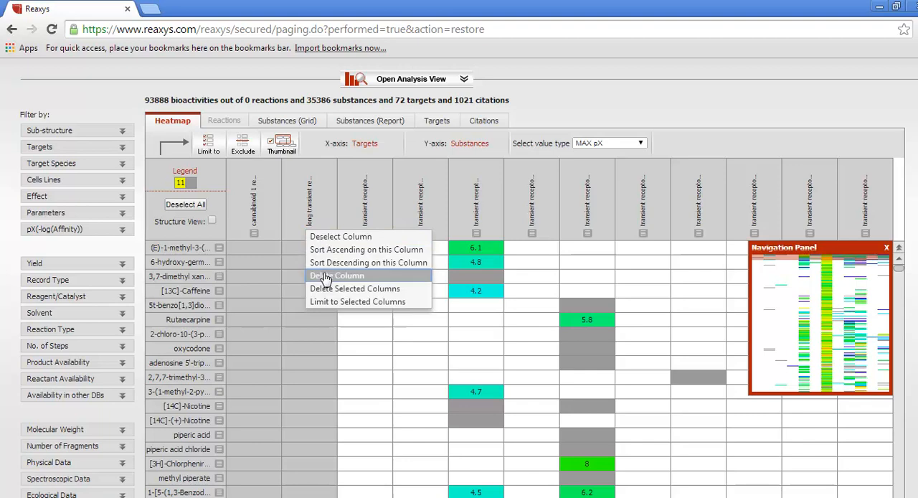
Delete unwanted target columns and limit the heatmap to the two selected TRP columns.
left_click(336, 276)
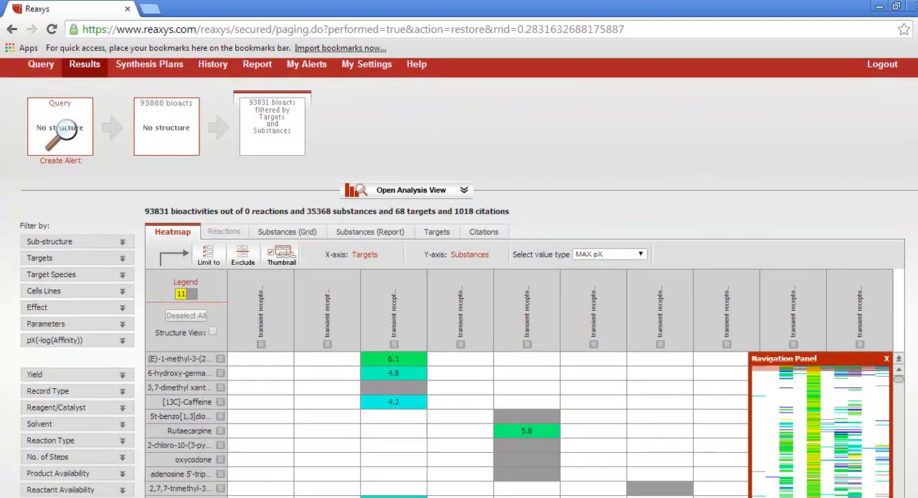
scroll("down", 3)
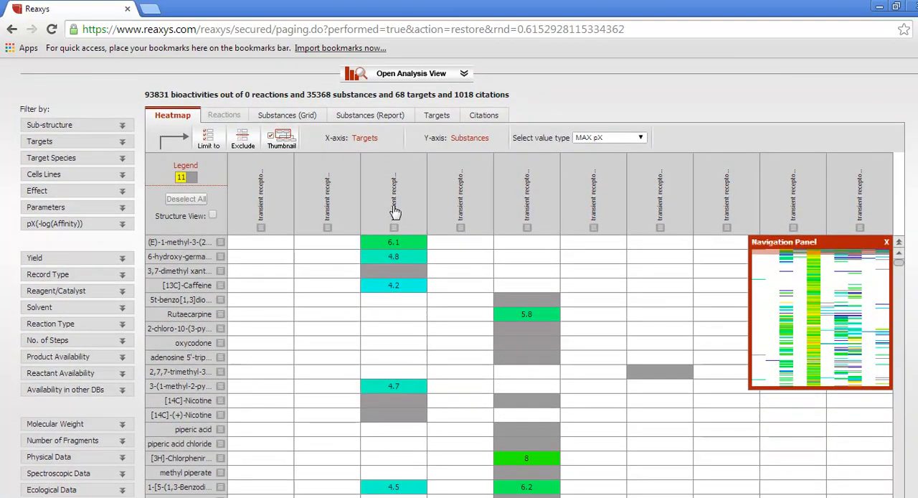
mouse_move(527, 208)
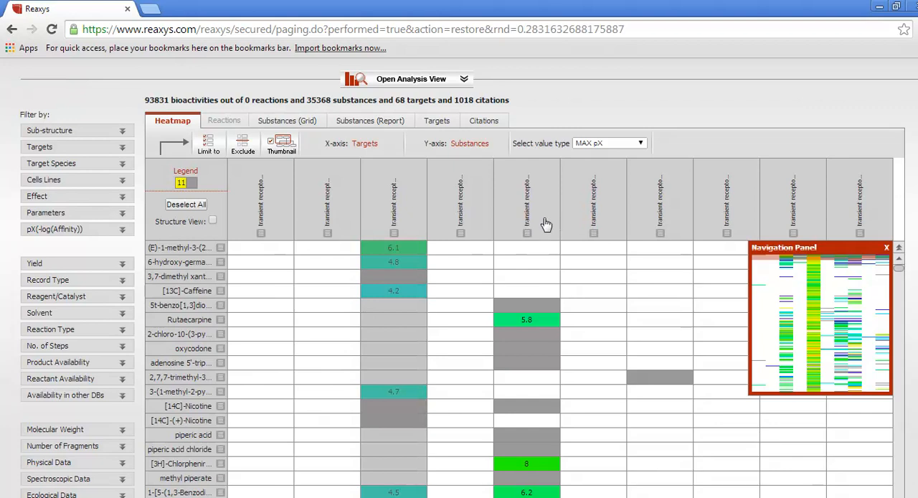
right_click(527, 223)
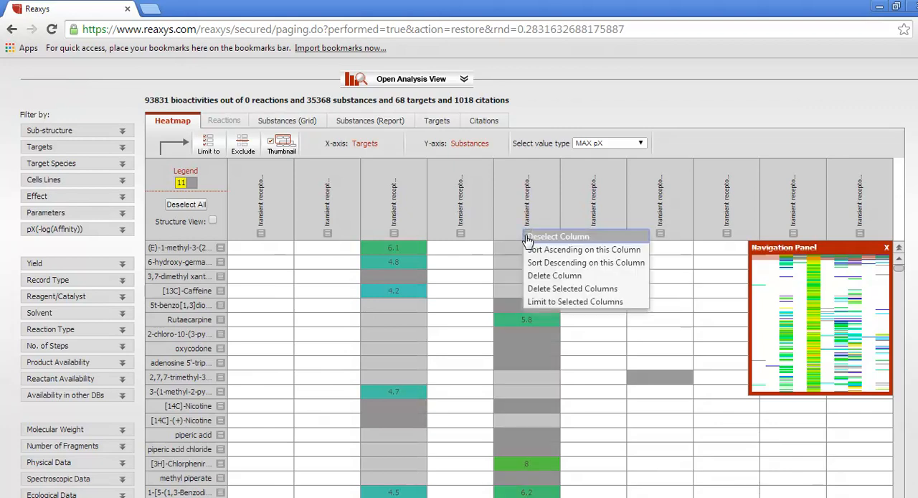
left_click(583, 249)
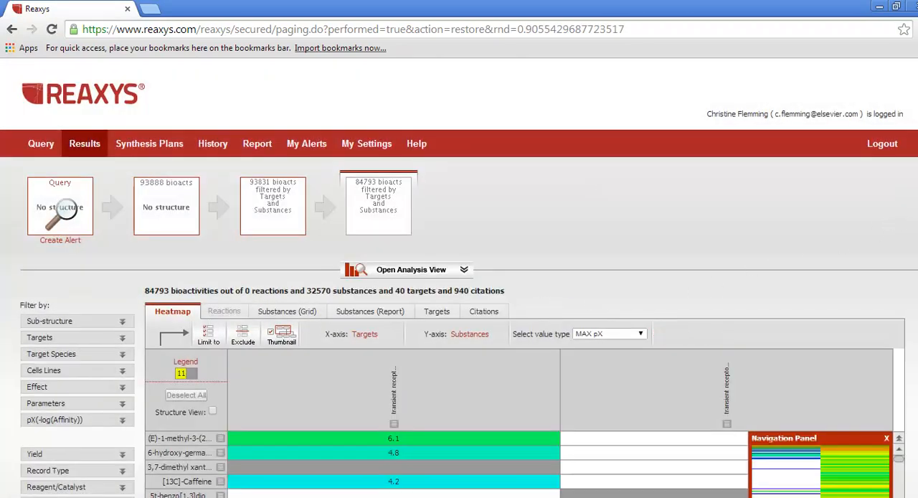
Sort the first TRP target column by max pX descending, with dibenzo substances topping at 10.3.
scroll("down", 3)
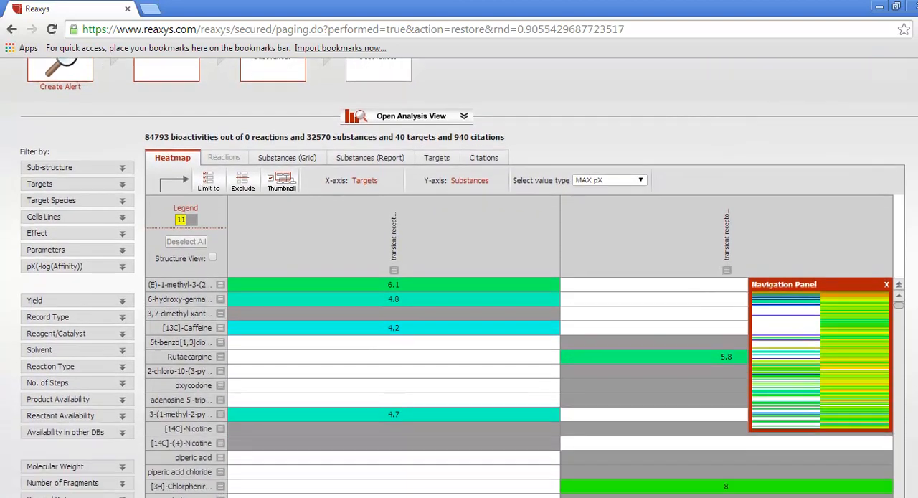
scroll("up", 3)
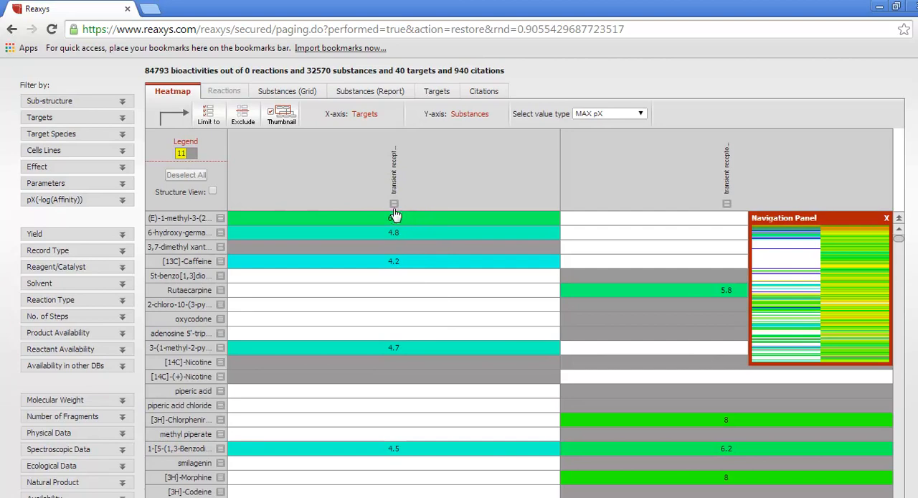
right_click(394, 204)
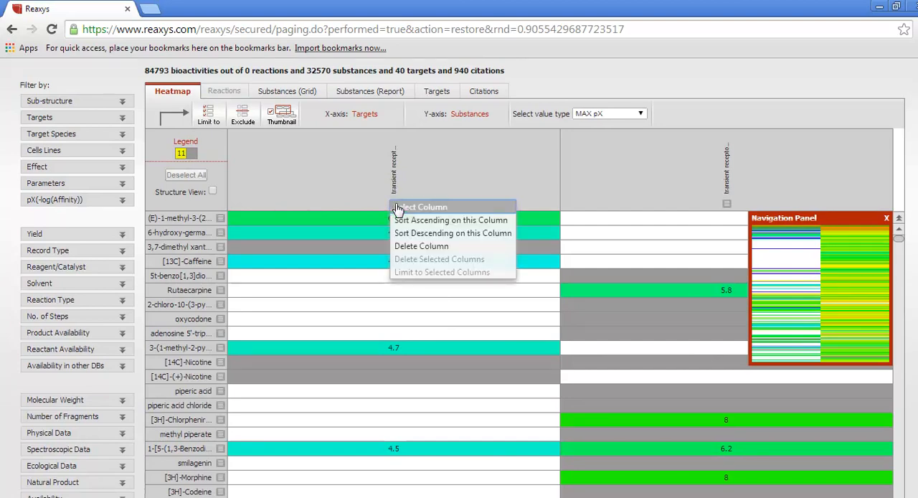
left_click(451, 220)
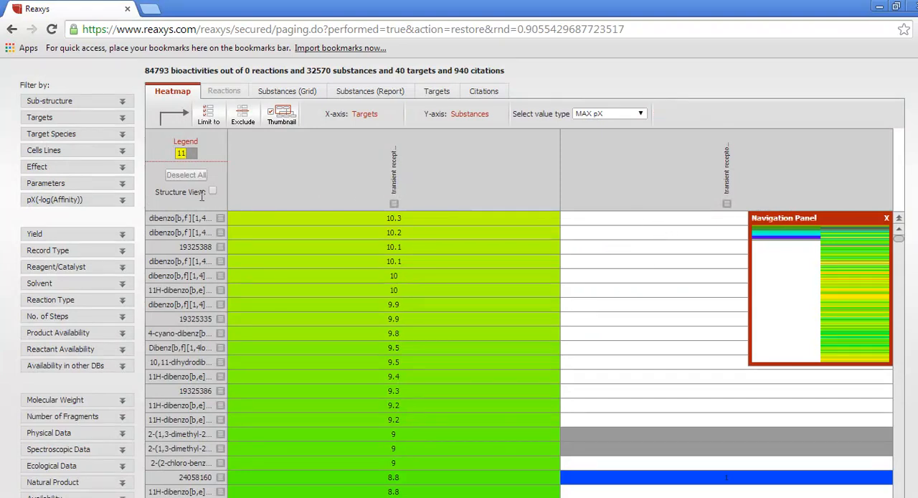
mouse_move(307, 189)
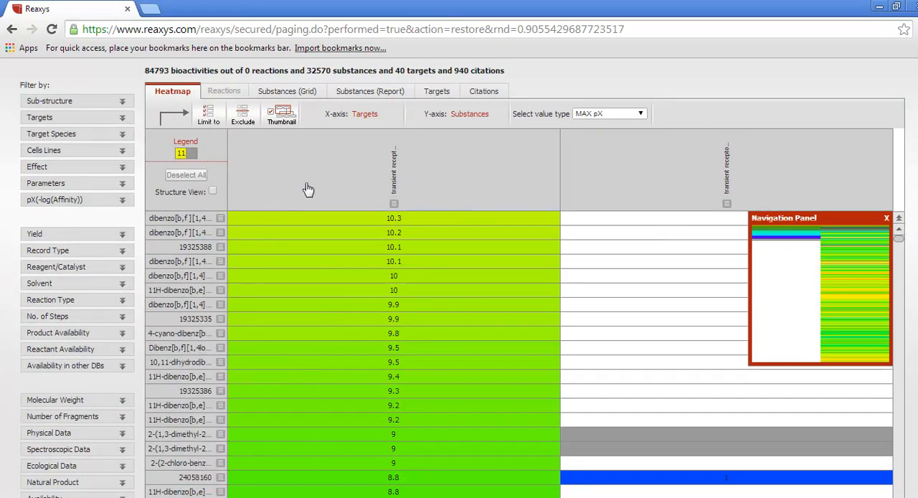
mouse_move(466, 221)
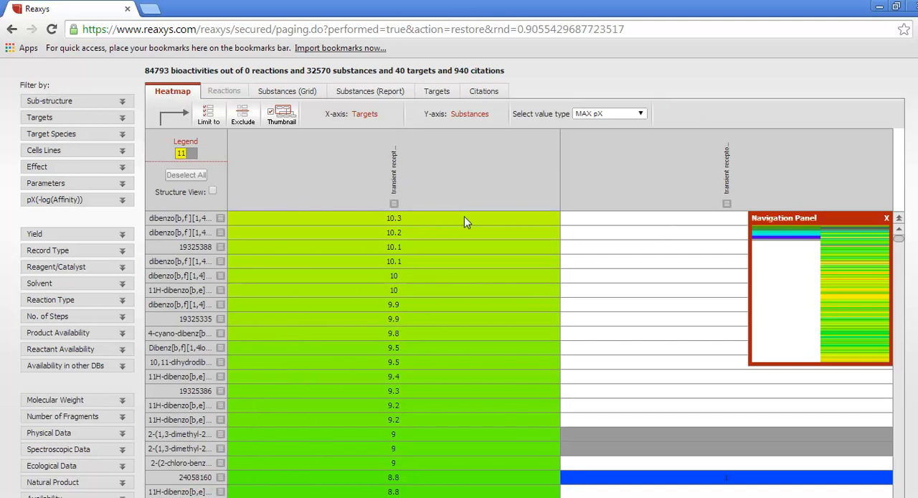
mouse_move(465, 222)
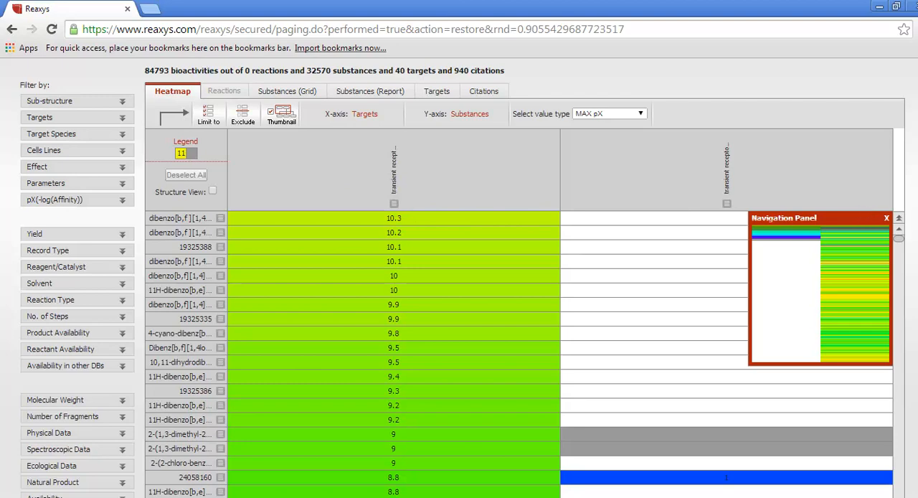
Limit the heatmap to substances 24058160 and 24058165, leaving 20 bioactivities.
scroll("down", 3)
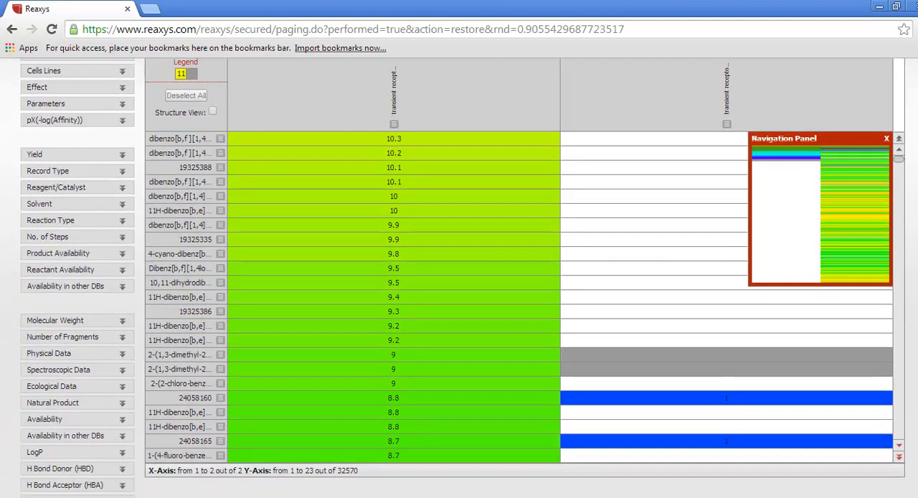
scroll("down", 3)
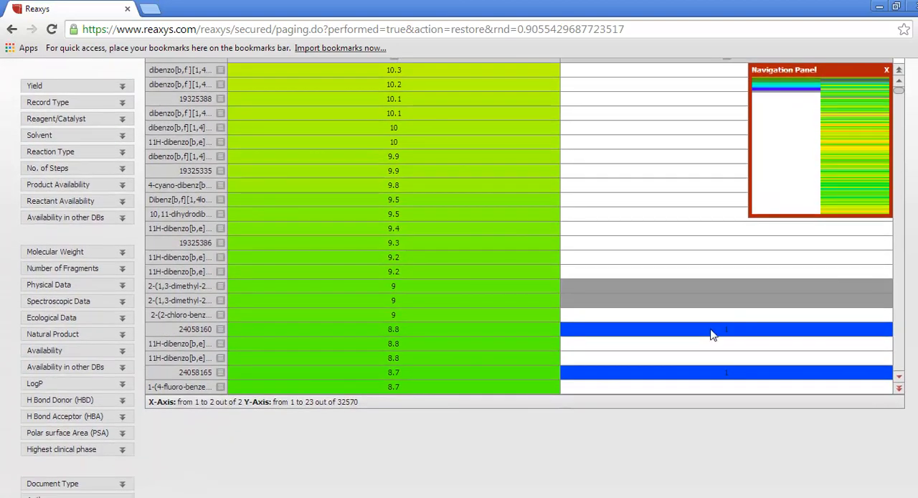
mouse_move(430, 343)
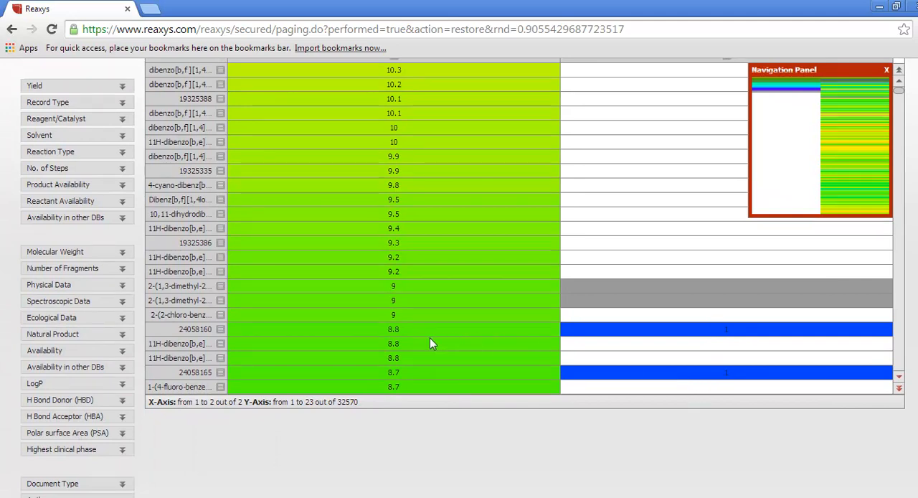
mouse_move(310, 381)
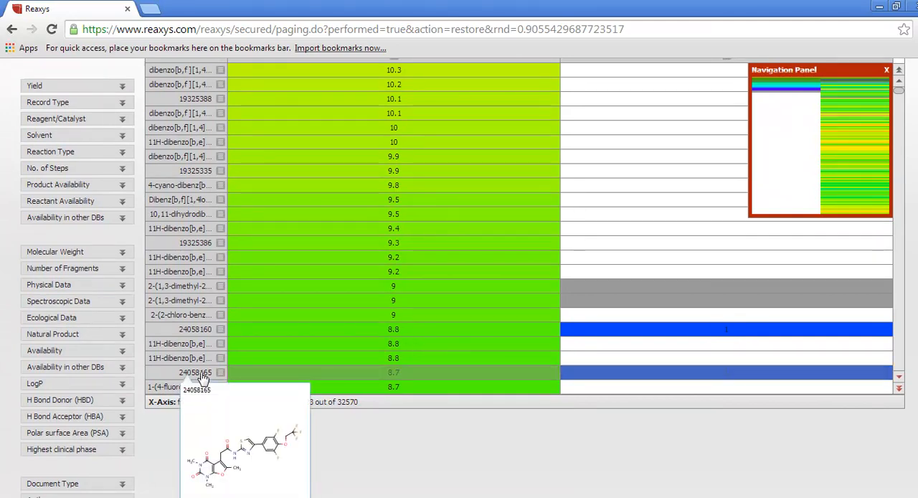
mouse_move(205, 330)
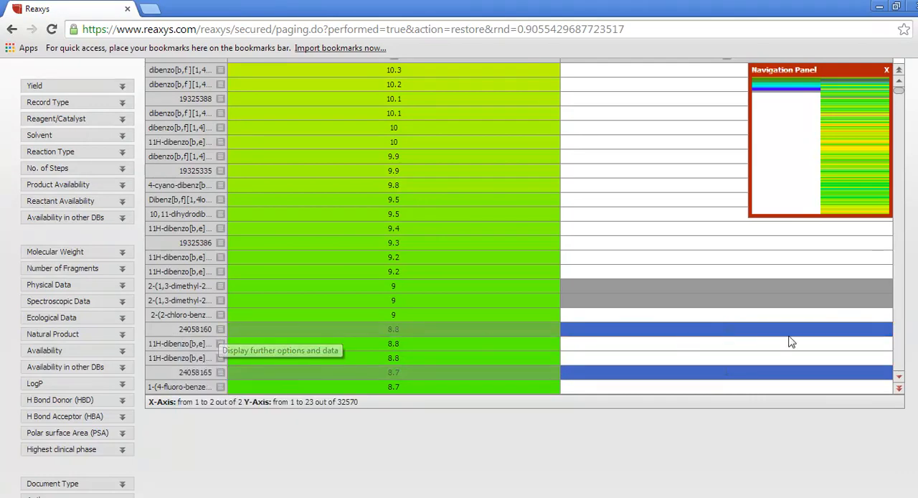
scroll("up", 3)
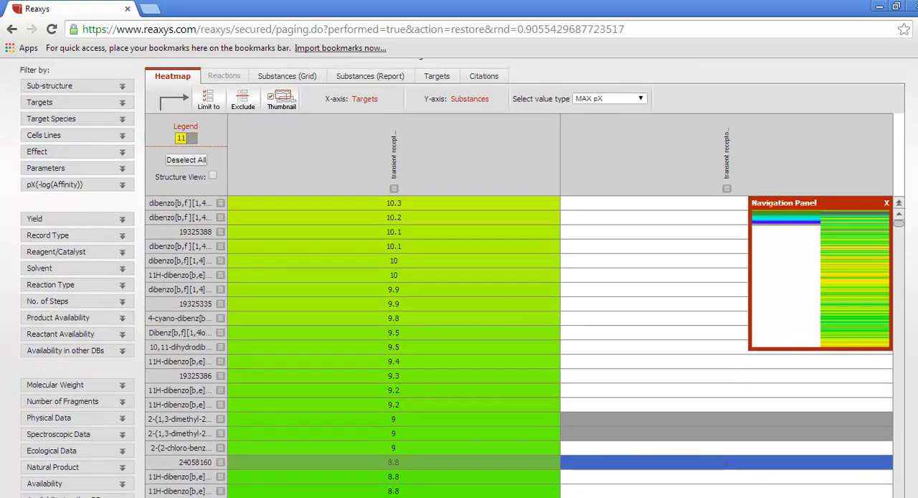
mouse_move(405, 224)
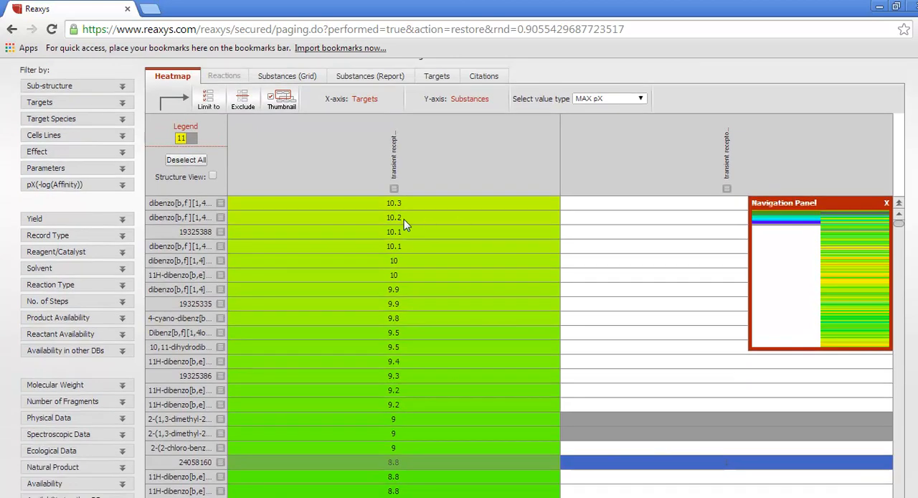
left_click(208, 98)
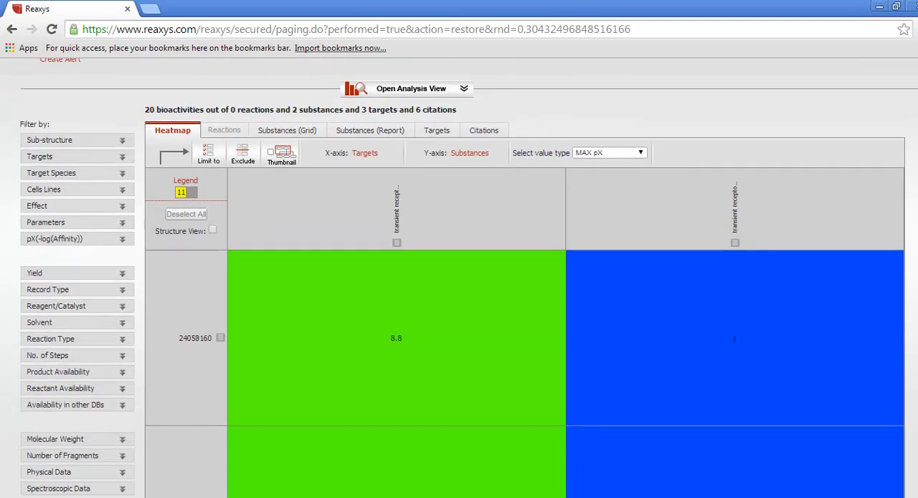
List substances 24058160 and 24058165 as a report and open the Output Substance Results dialog.
left_click(370, 130)
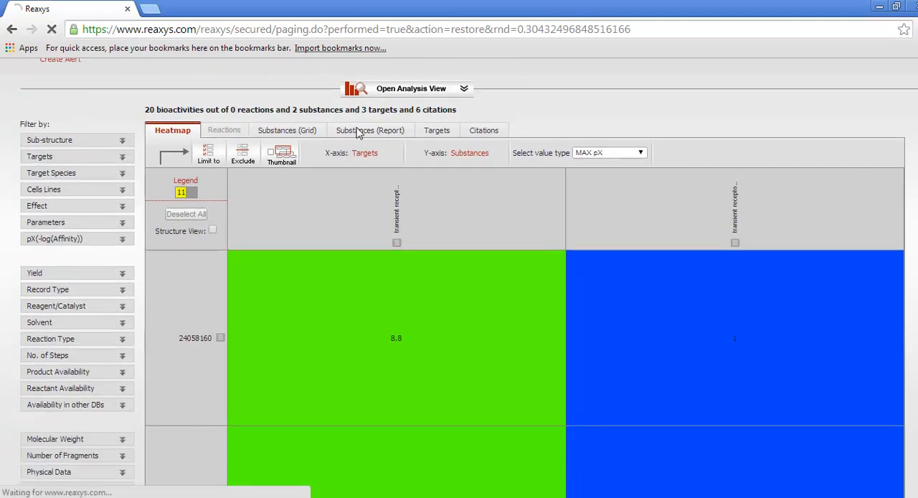
left_click(370, 130)
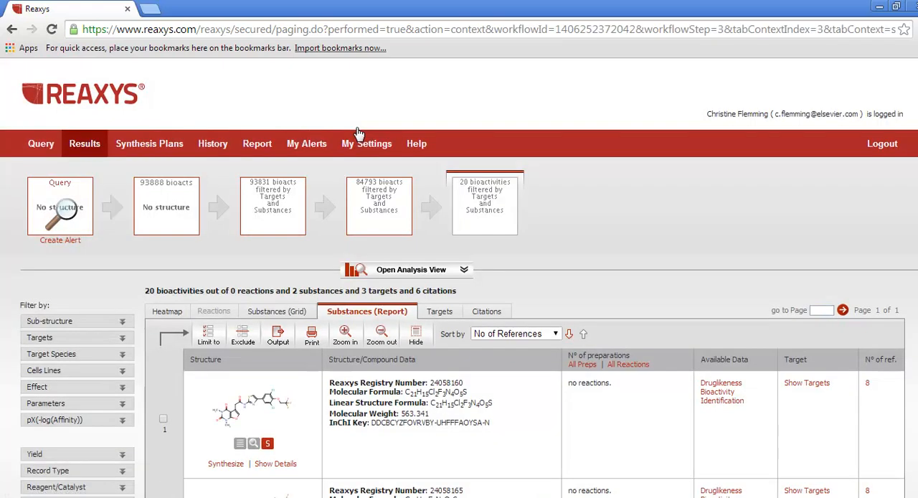
scroll("down", 3)
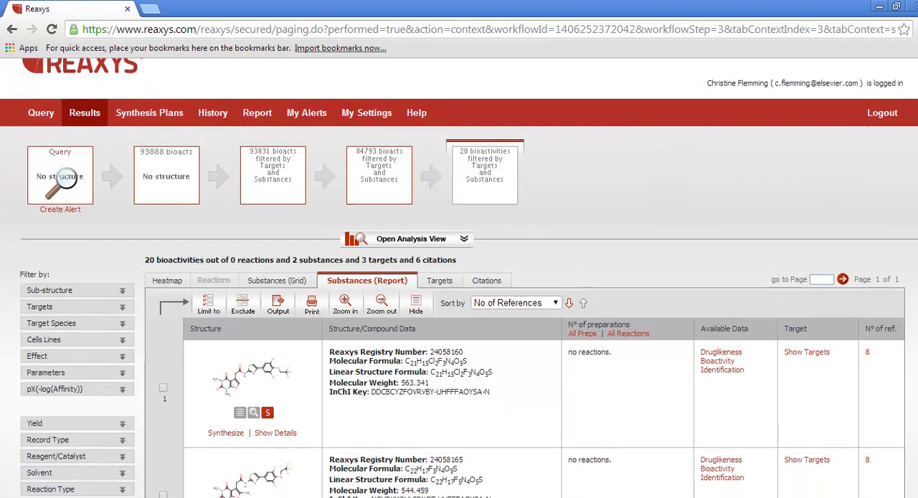
scroll("down", 3)
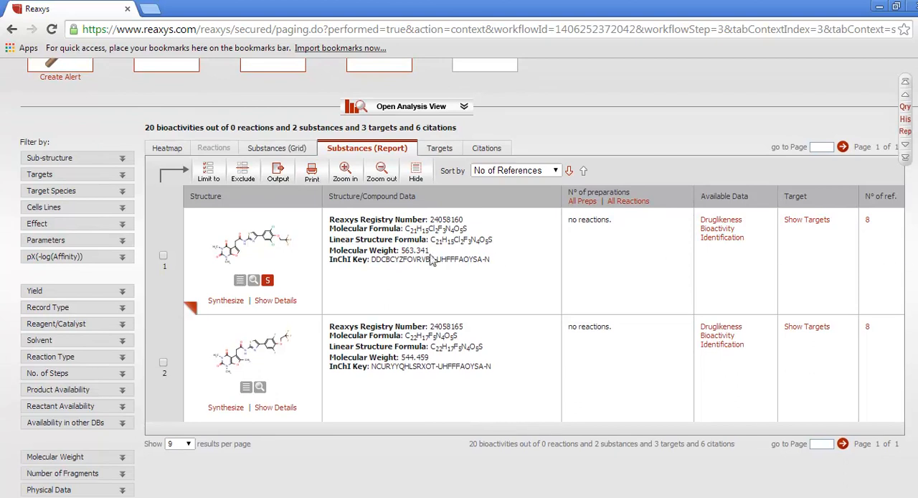
left_click(278, 171)
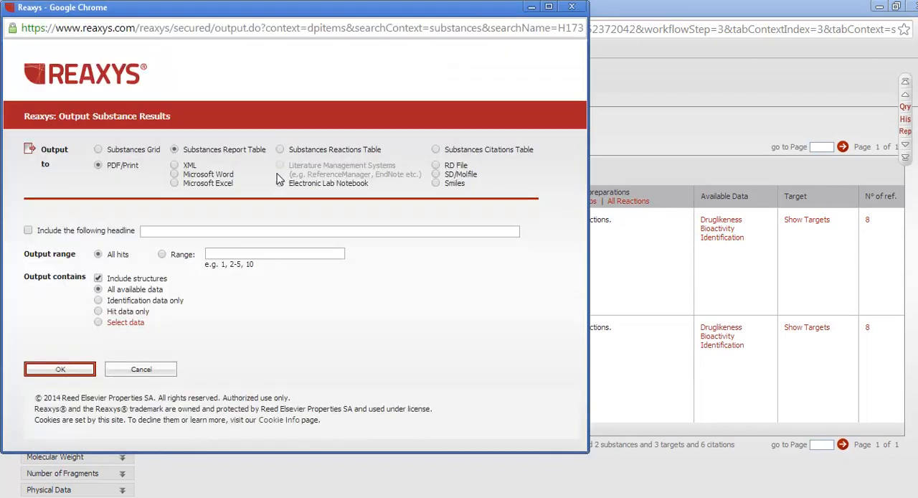